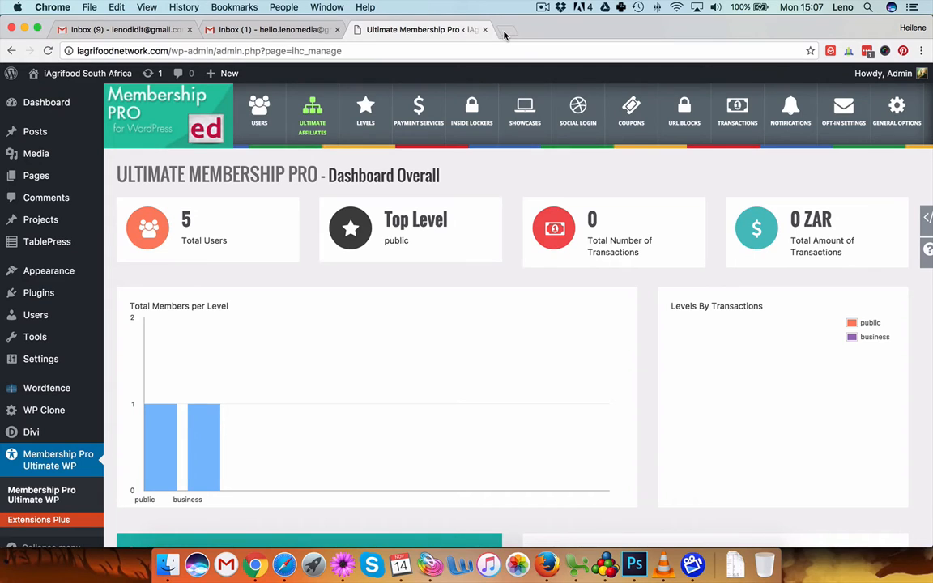
Step: Open iagrifoodnetwork.com in a new tab and go to its REGISTER members-access page
click(505, 34)
text(iagrifoodnetwork.com)
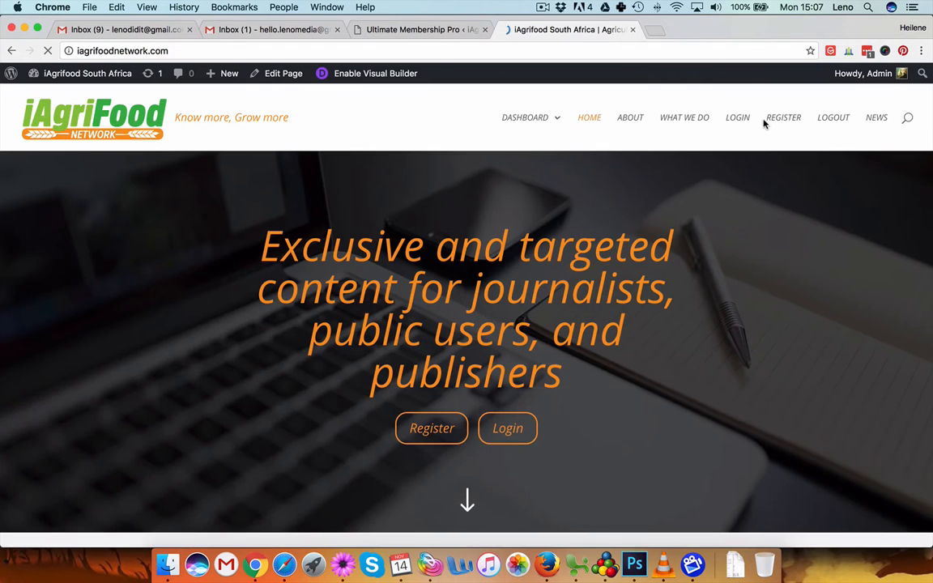
mouse_move(736, 224)
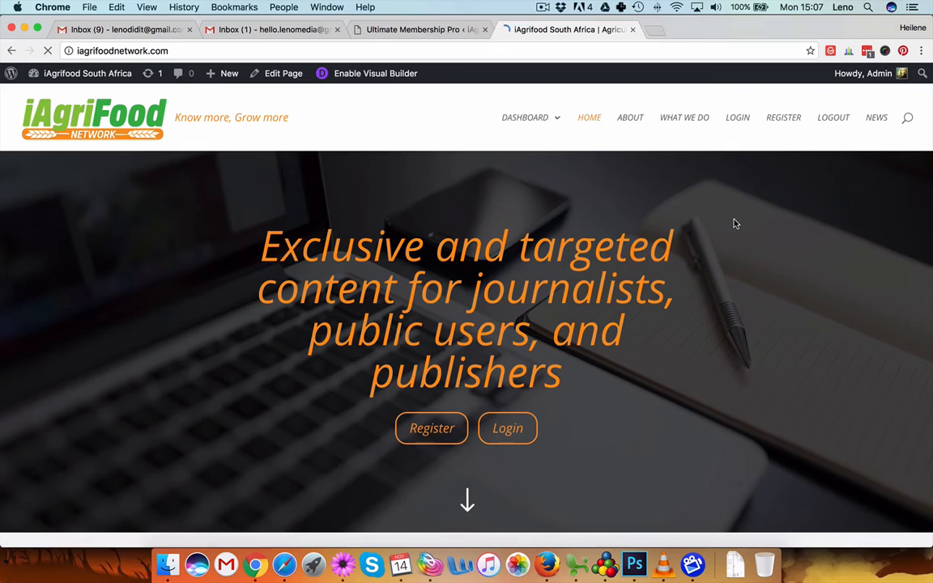
click(431, 428)
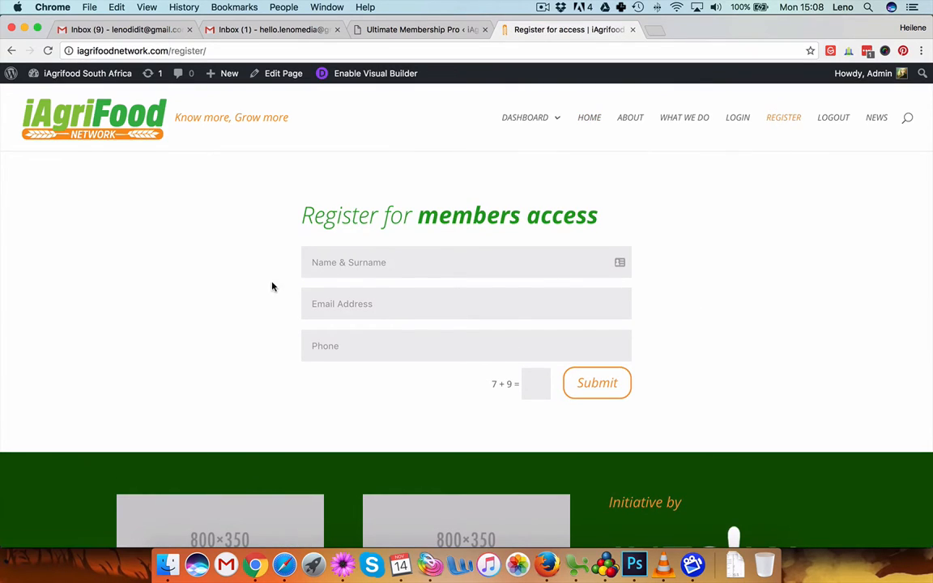
mouse_move(384, 361)
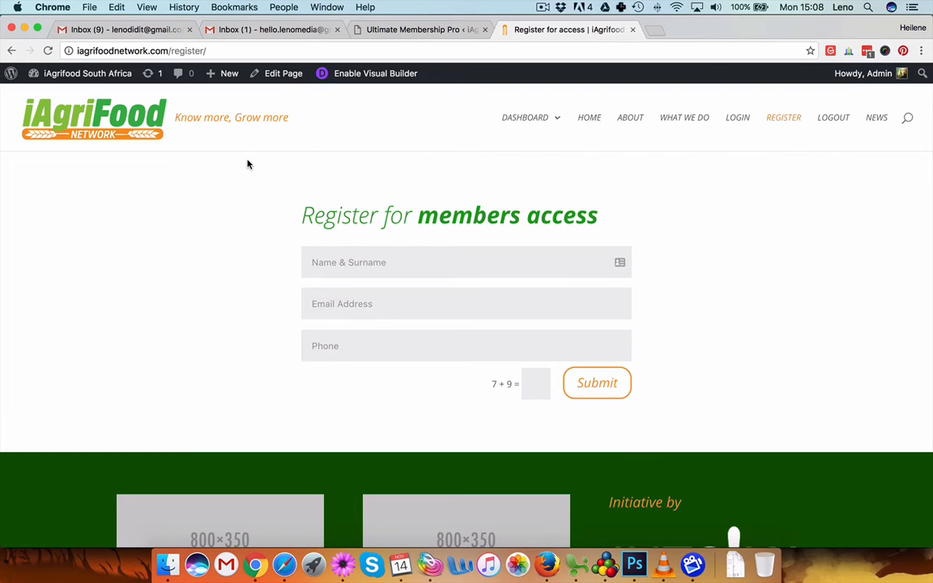
mouse_move(747, 370)
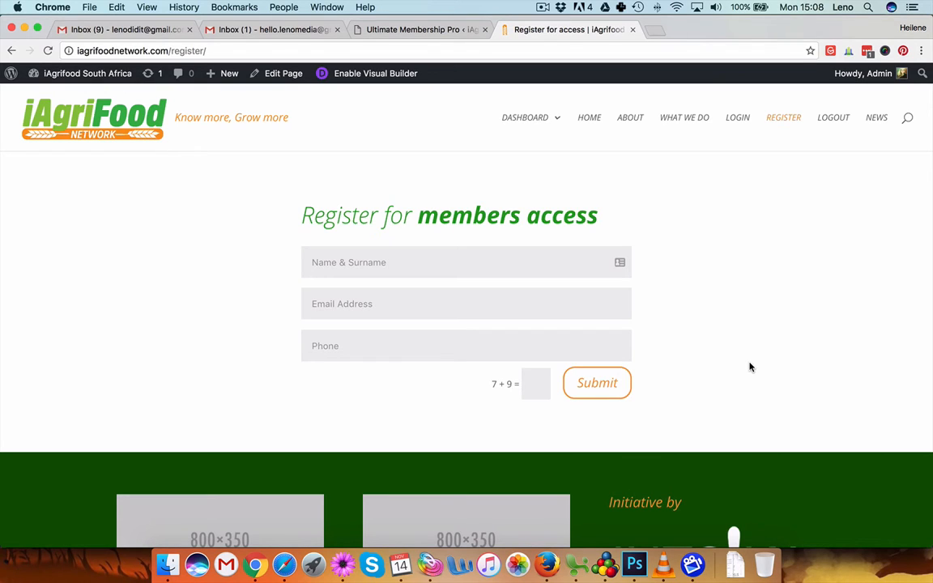
Step: From the Ultimate Membership Pro tab, use the admin bar's Visit Site to load the homepage
click(87, 73)
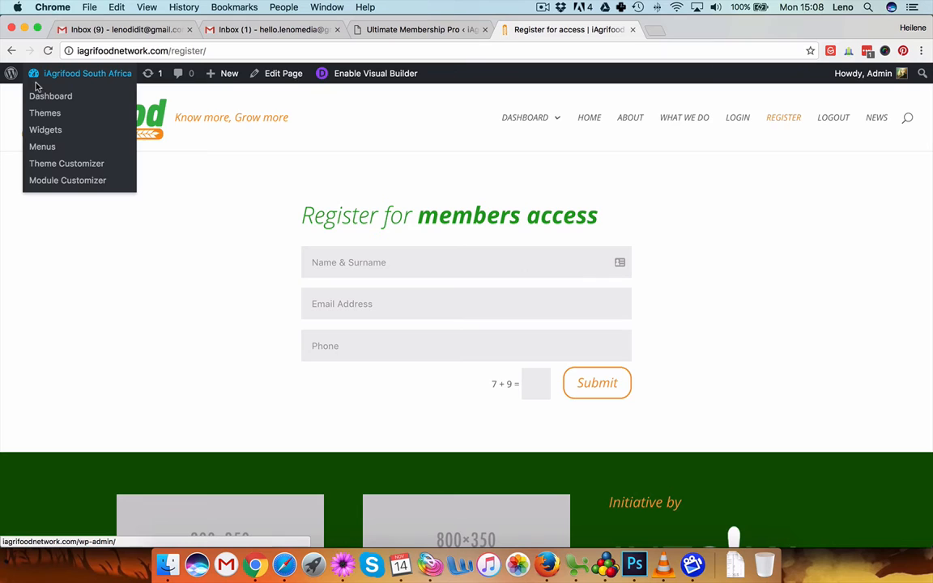
click(413, 30)
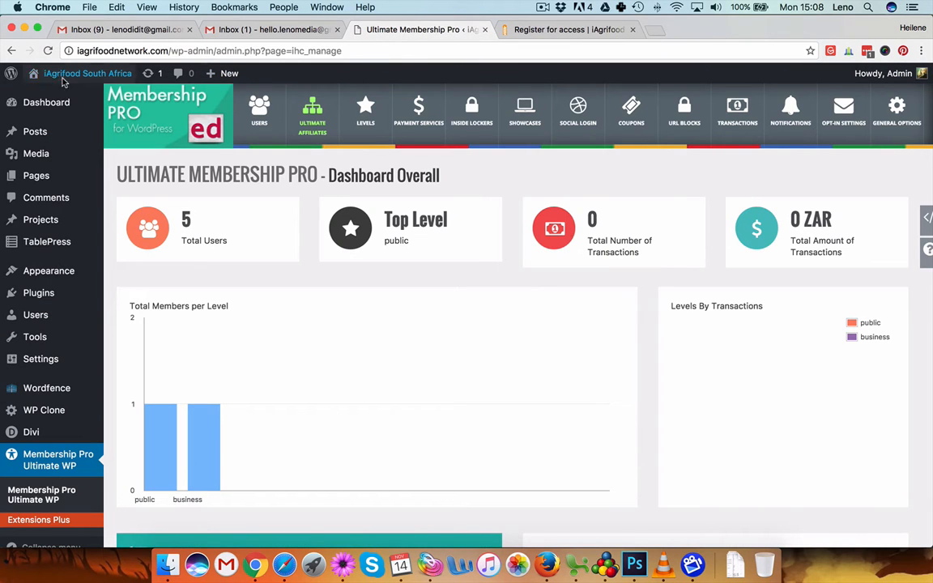
click(88, 73)
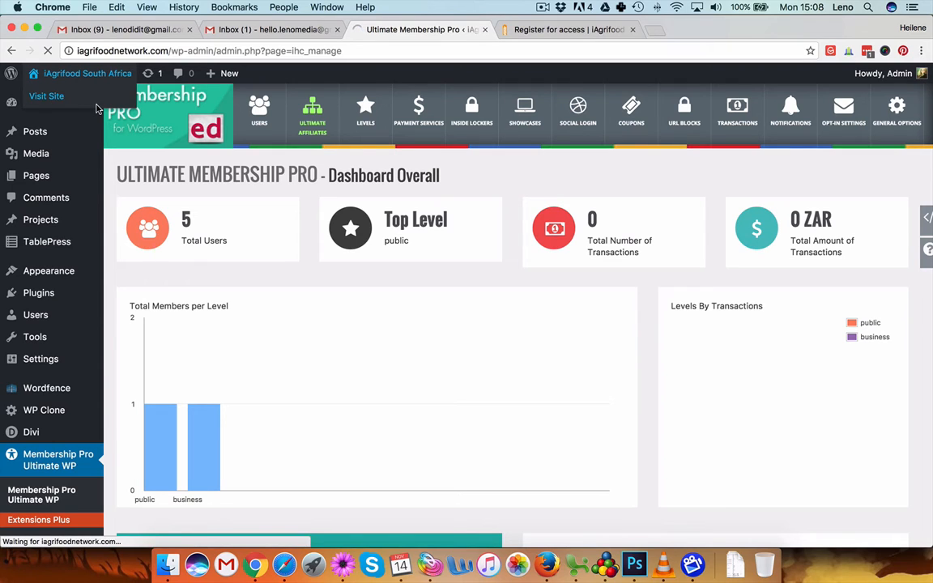
click(46, 96)
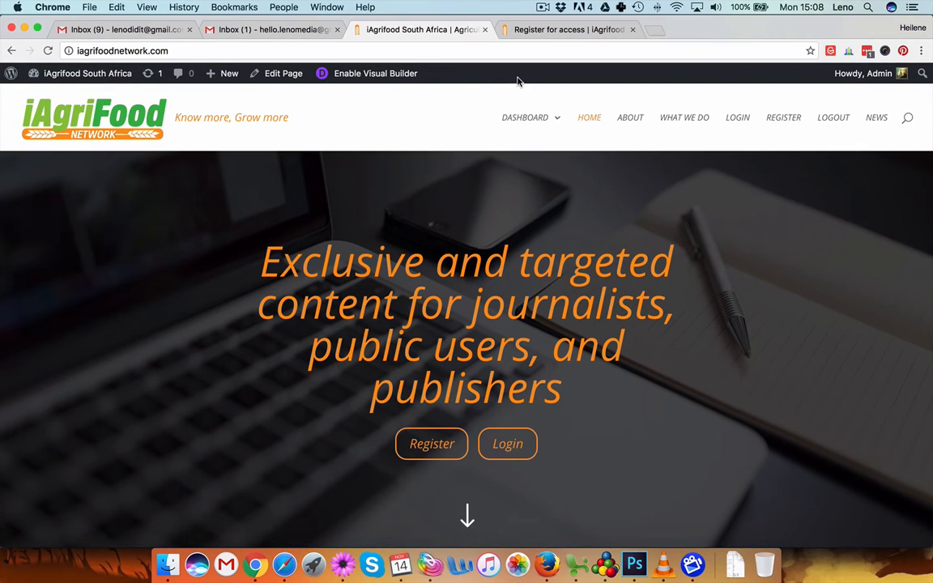
mouse_move(466, 85)
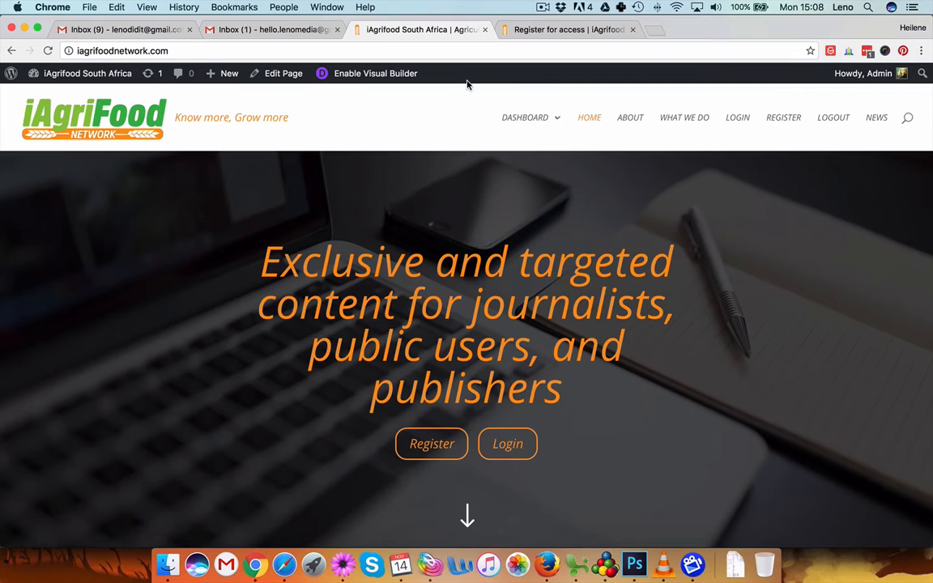
mouse_move(475, 77)
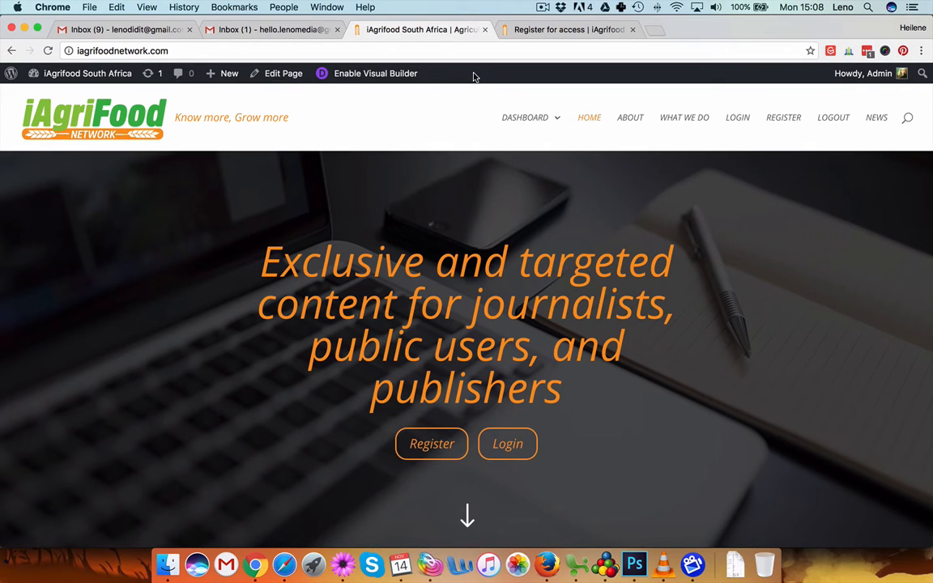
mouse_move(544, 559)
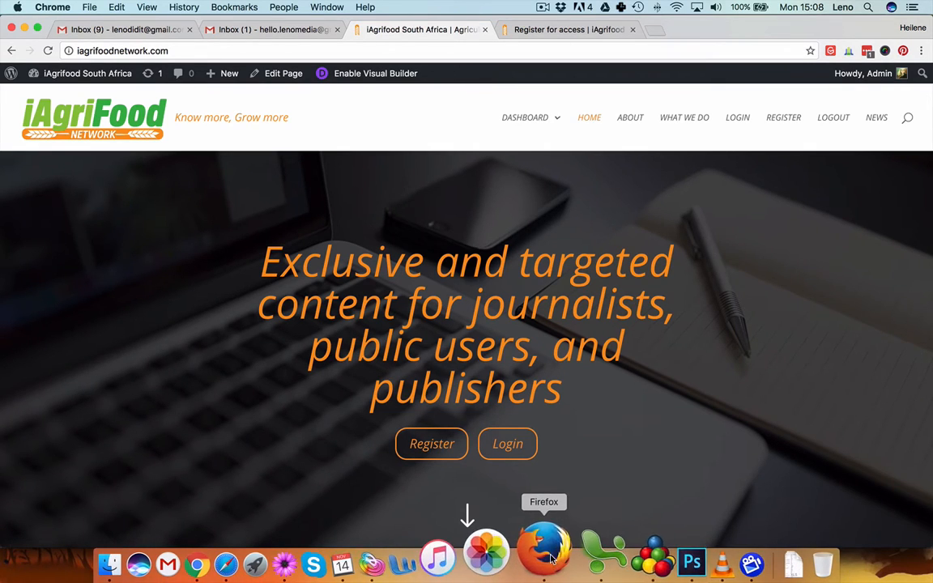
Step: In Firefox, open the 'How to update your website' tutorial from the footer
click(543, 561)
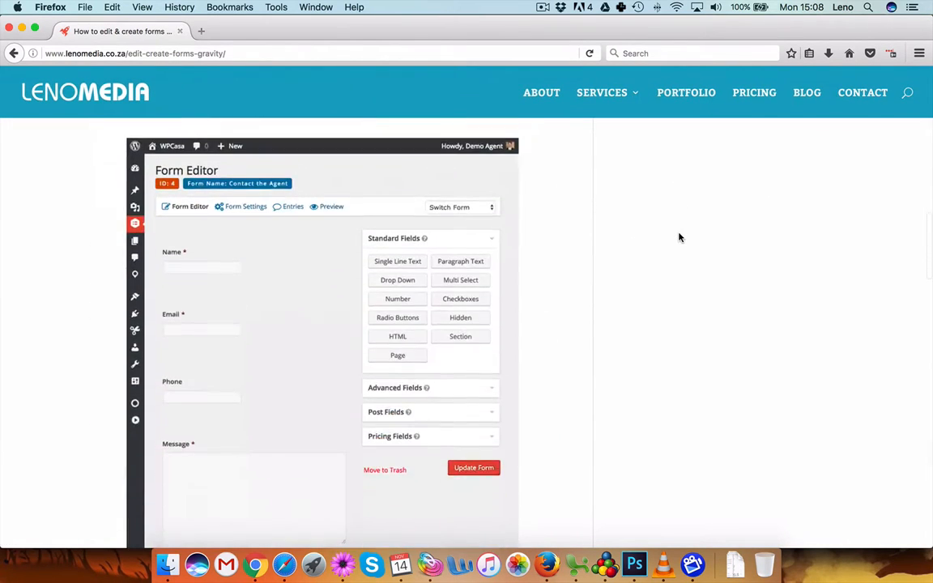
scroll(down, 3)
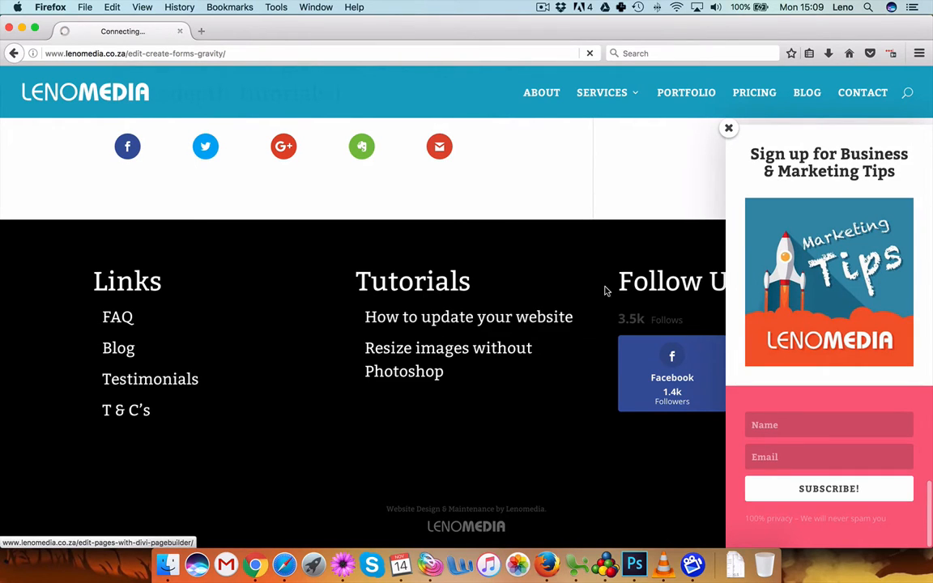
click(468, 317)
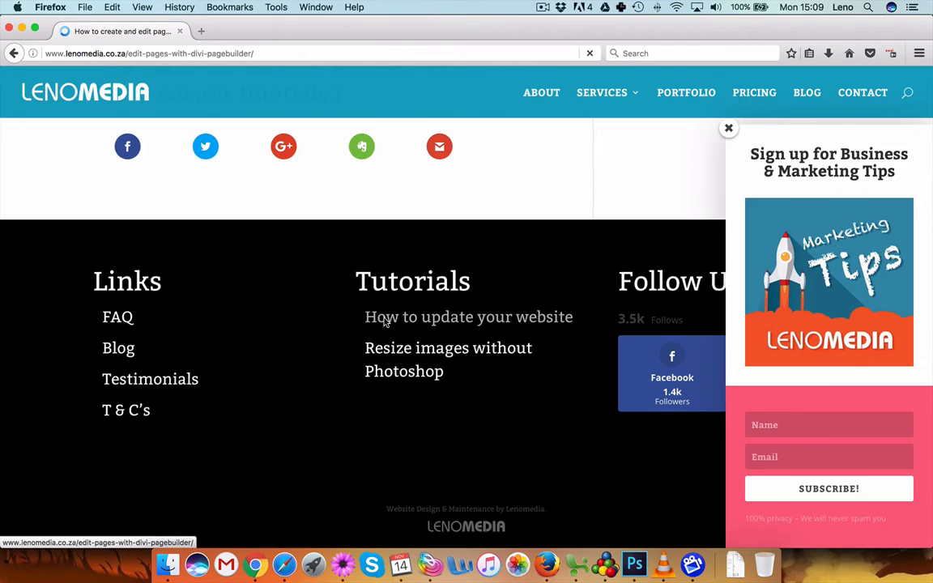
mouse_move(415, 254)
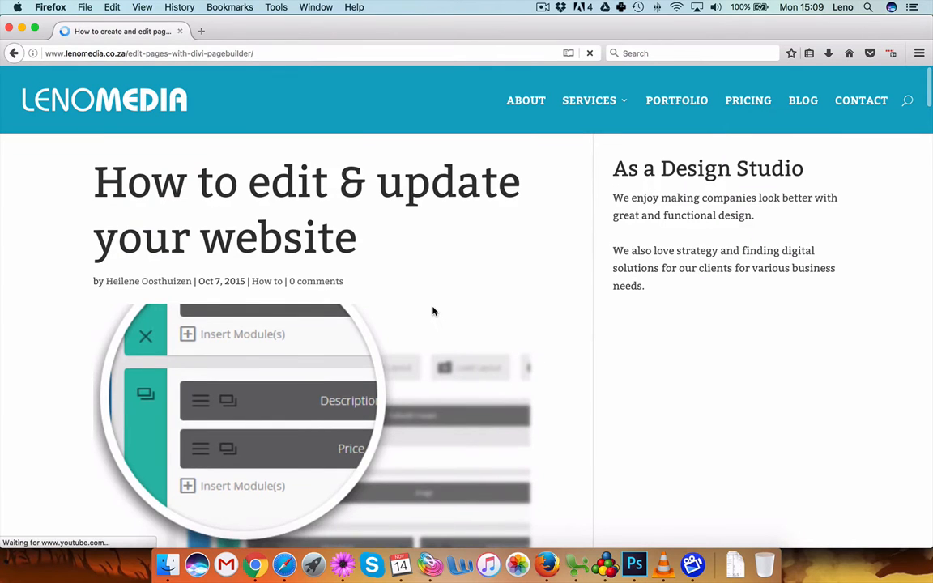
Step: Scroll through the tutorial article's video lessons
scroll(down, 3)
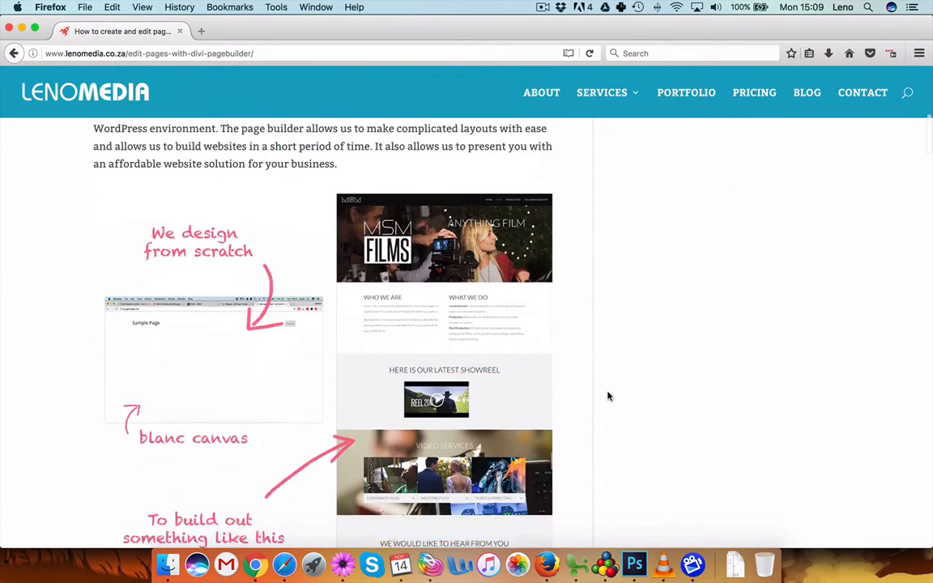
scroll(down, 3)
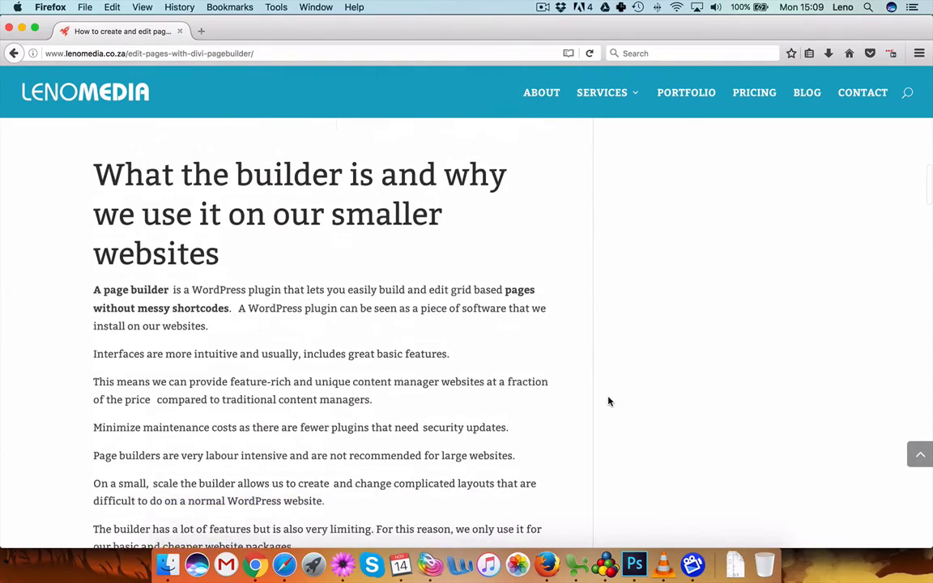
scroll(down, 3)
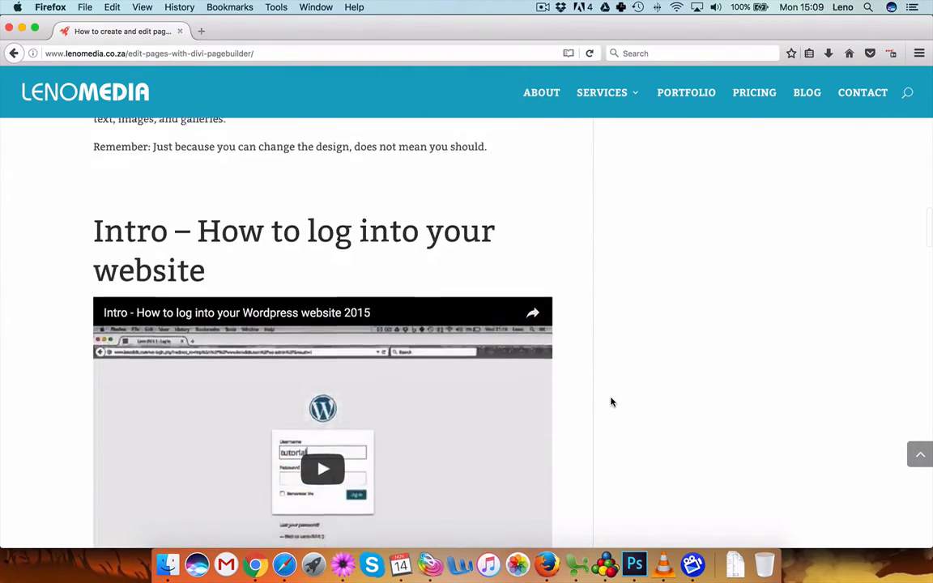
scroll(down, 3)
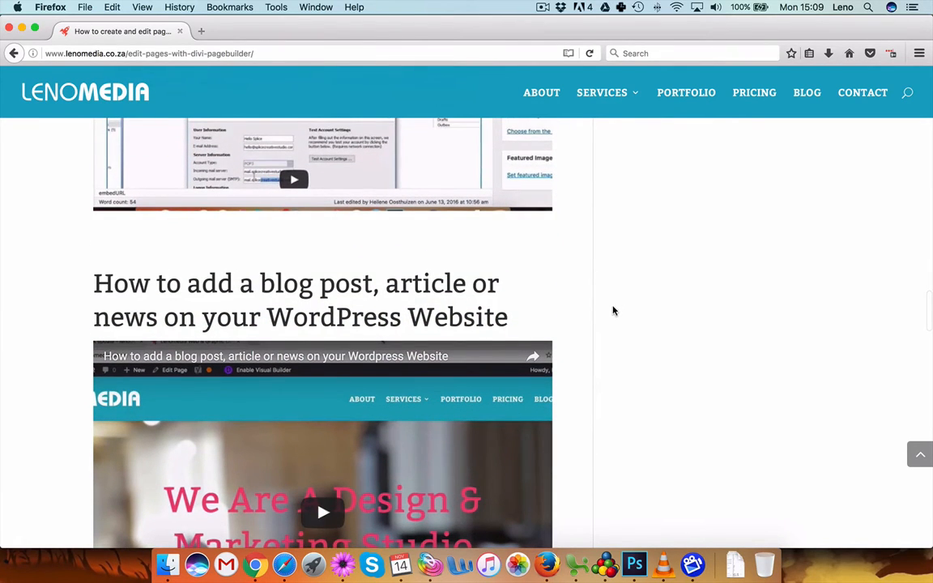
scroll(down, 3)
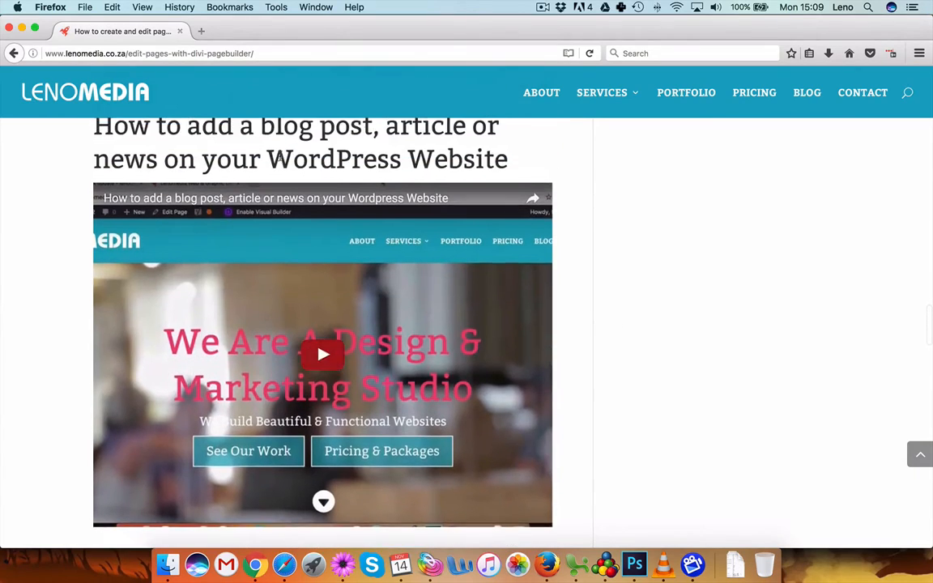
scroll(down, 3)
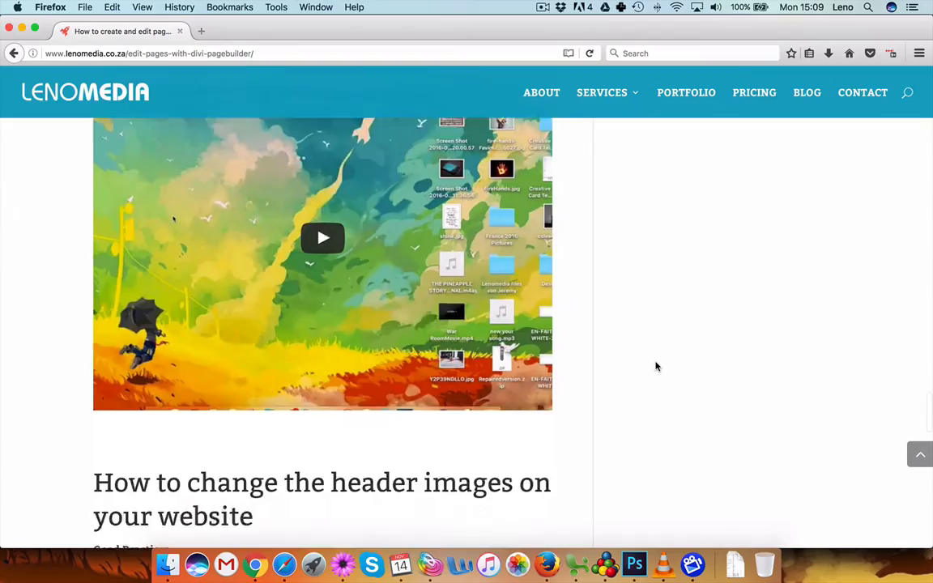
scroll(down, 3)
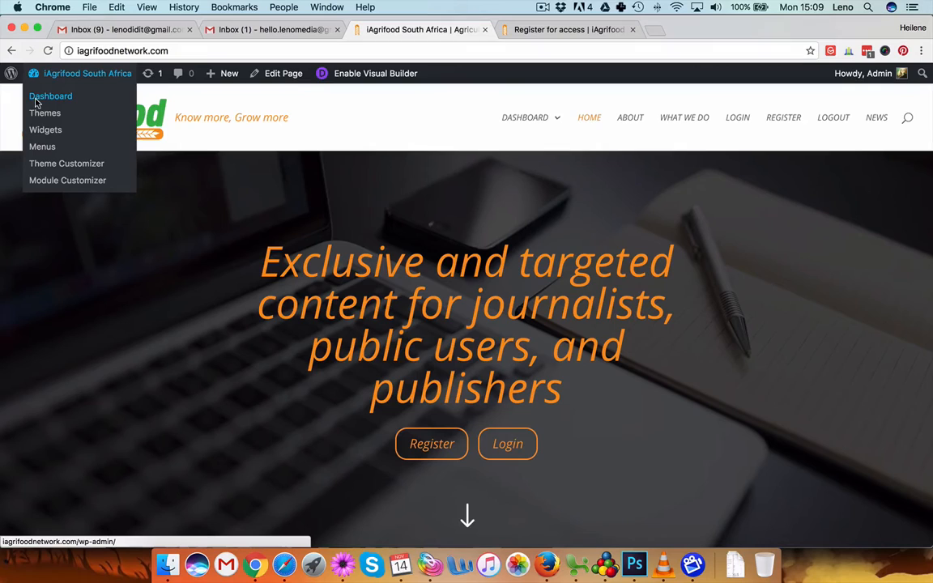
Step: Open the iAgriFood wp-admin Dashboard
click(45, 113)
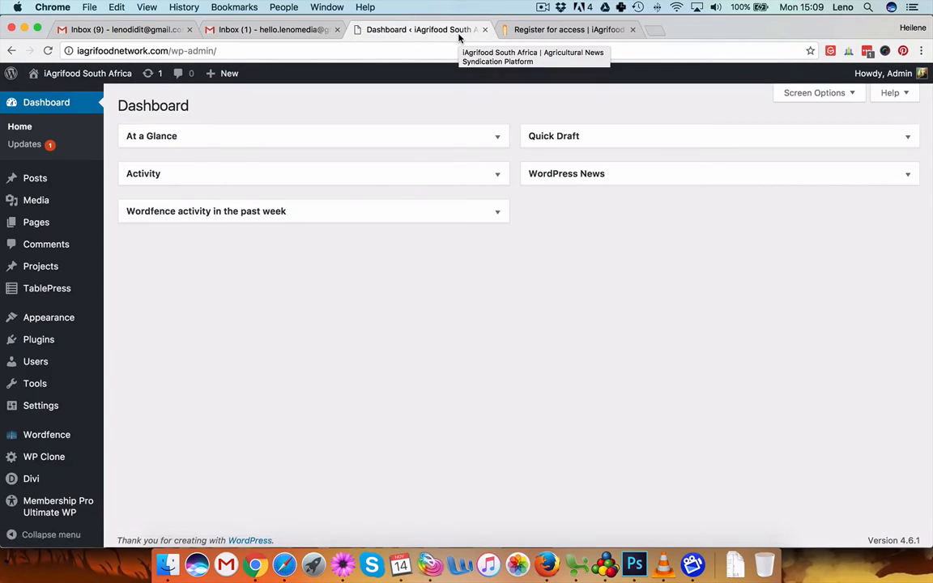
mouse_move(869, 107)
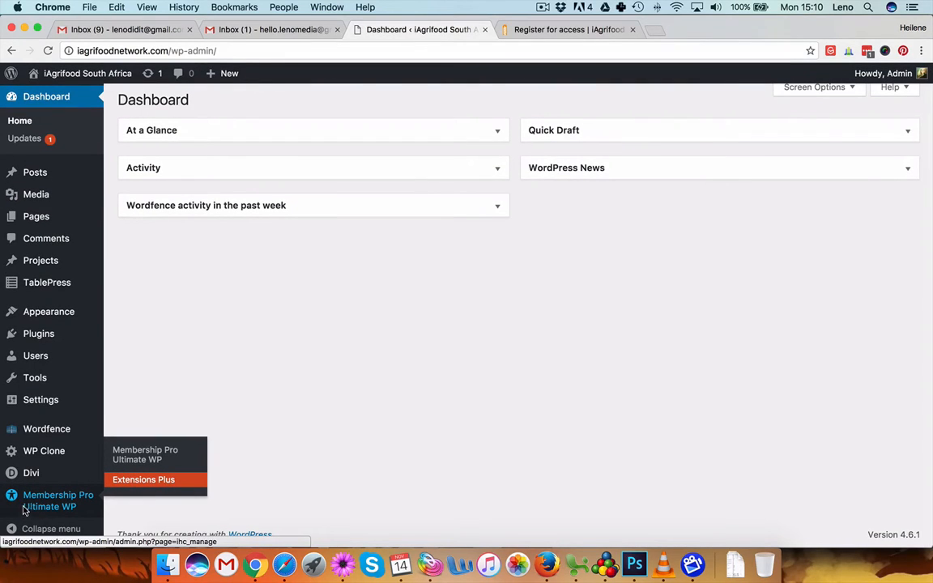
mouse_move(44, 507)
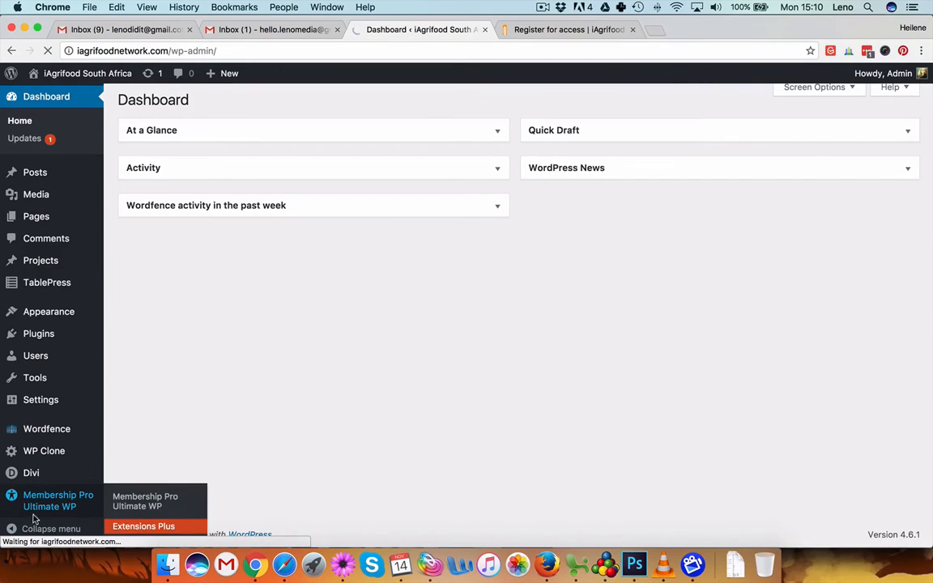
Step: Open Membership Pro Ultimate WP, showing 5 users and members per level
click(58, 501)
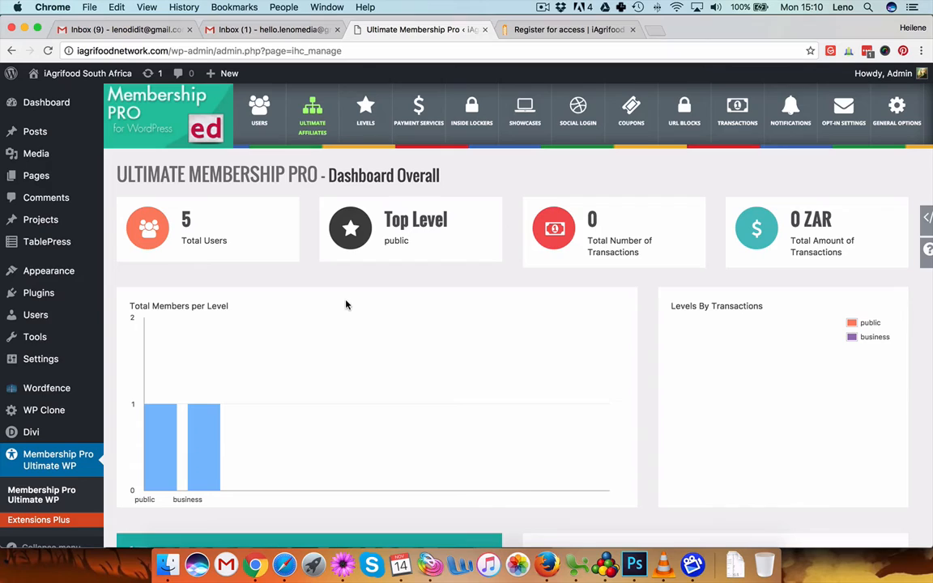
mouse_move(259, 111)
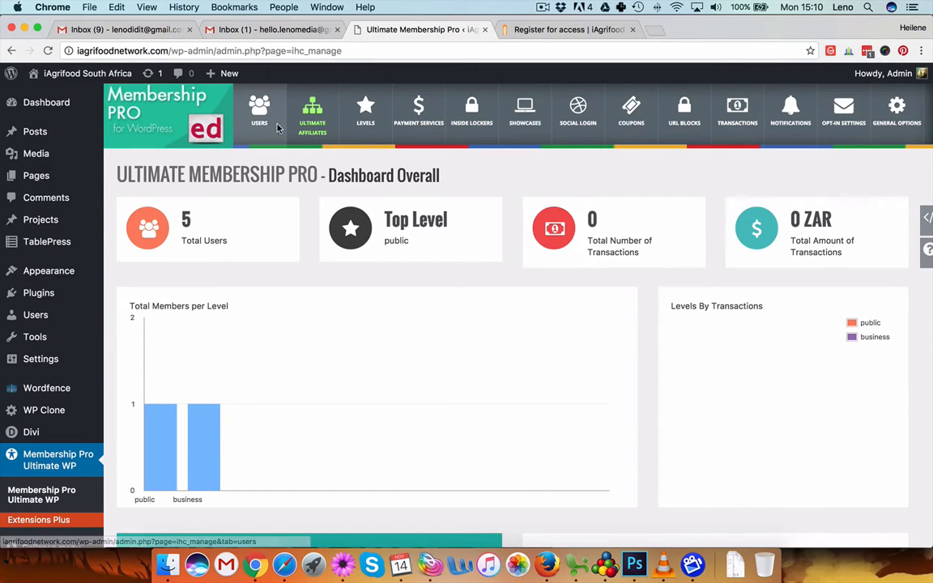
click(260, 109)
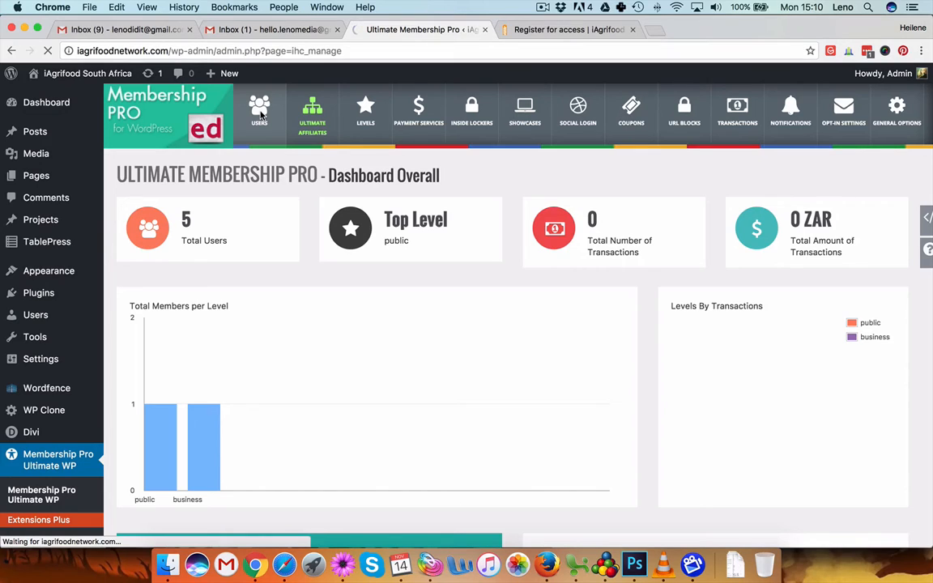
Step: Scroll through the five users' levels and roles, then switch to the Register for access tab
click(259, 109)
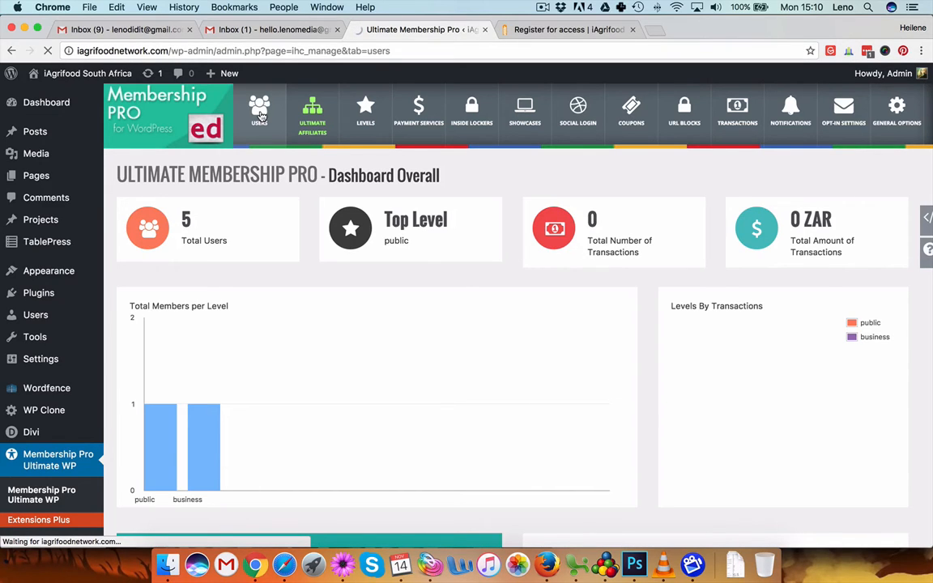
click(259, 111)
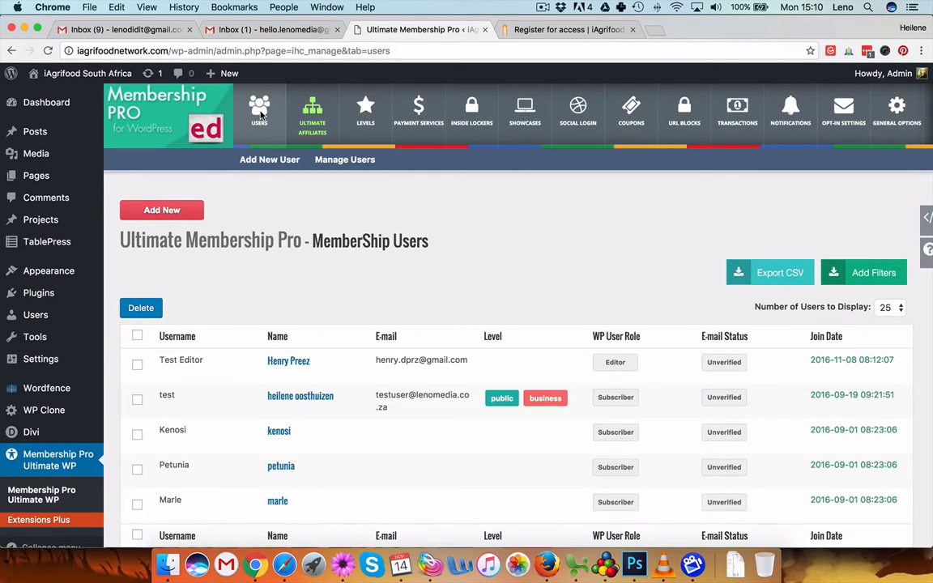
mouse_move(495, 177)
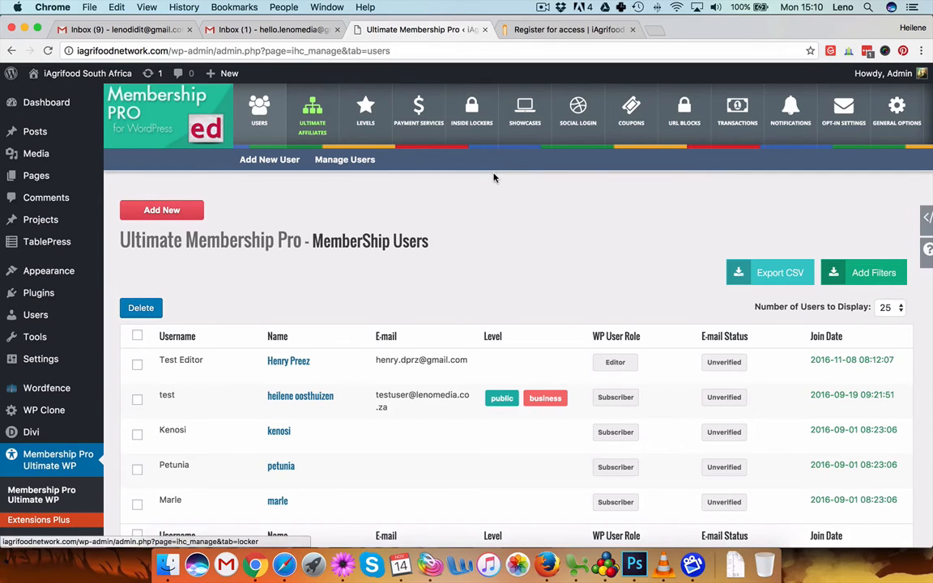
scroll(down, 3)
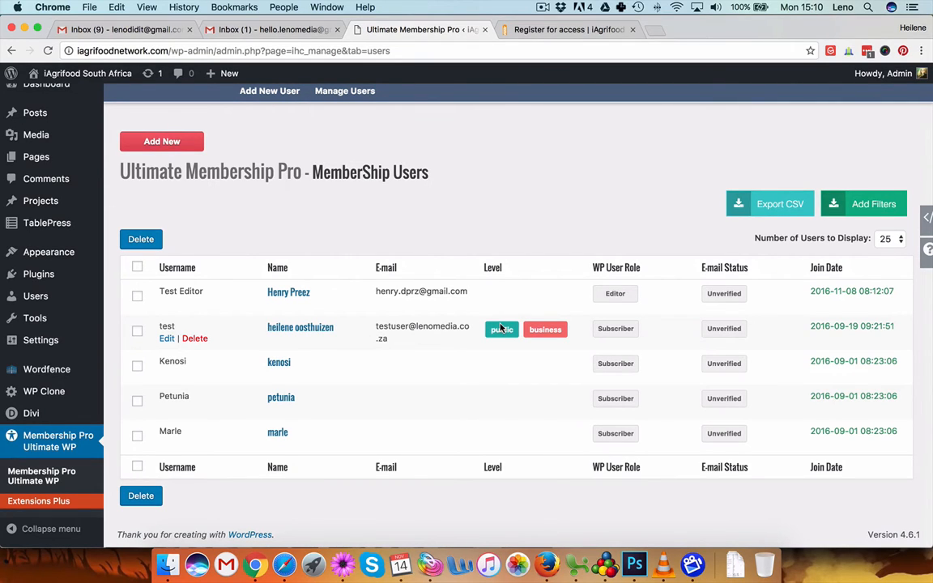
mouse_move(596, 272)
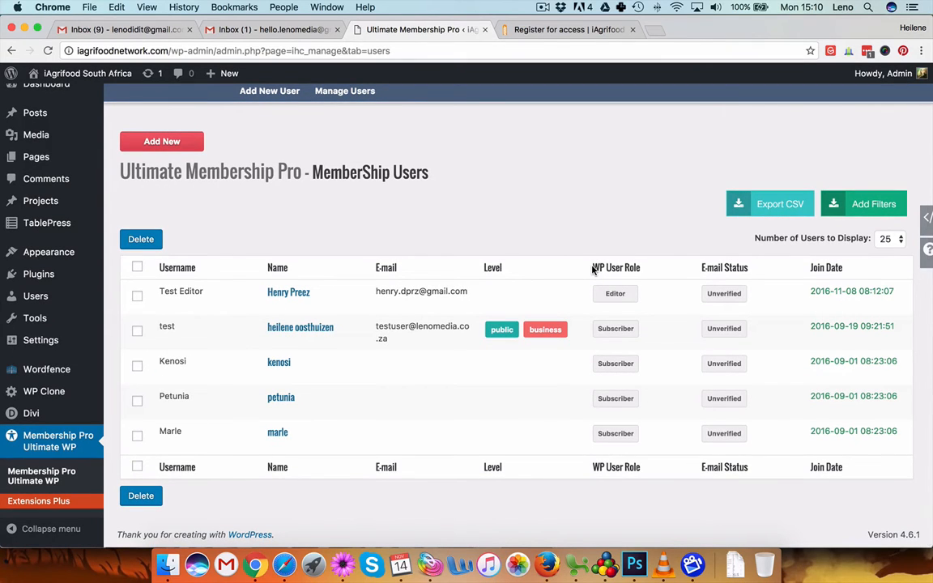
mouse_move(651, 268)
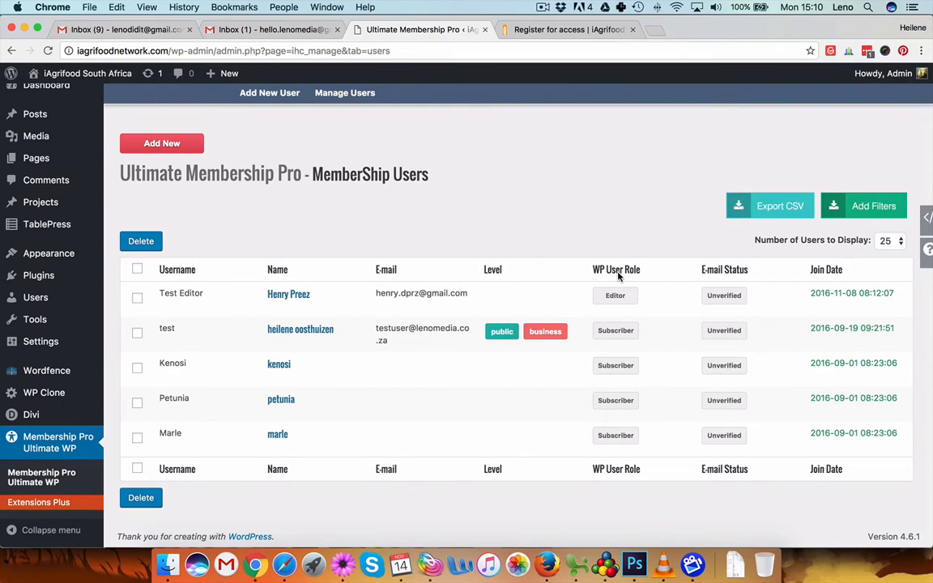
mouse_move(371, 283)
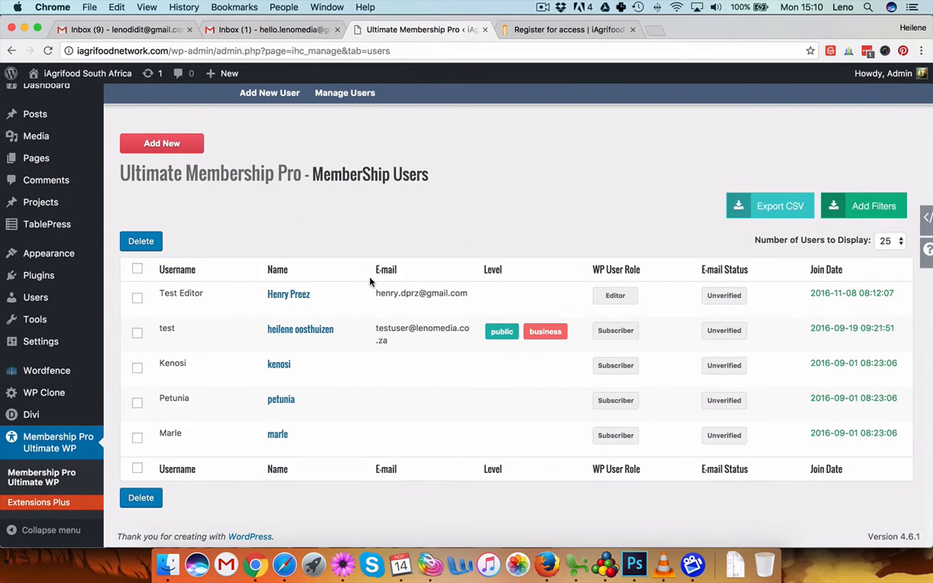
mouse_move(172, 363)
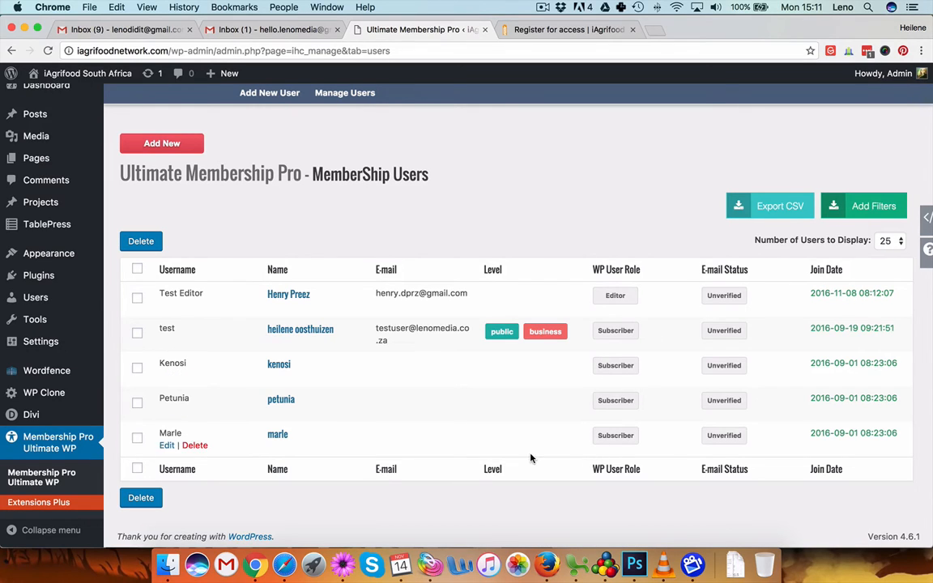
mouse_move(167, 340)
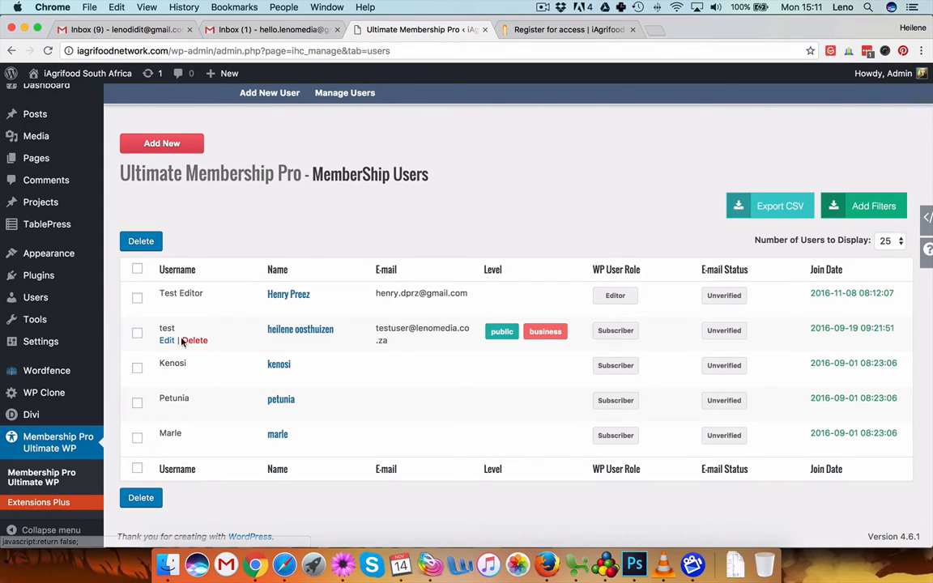
mouse_move(281, 336)
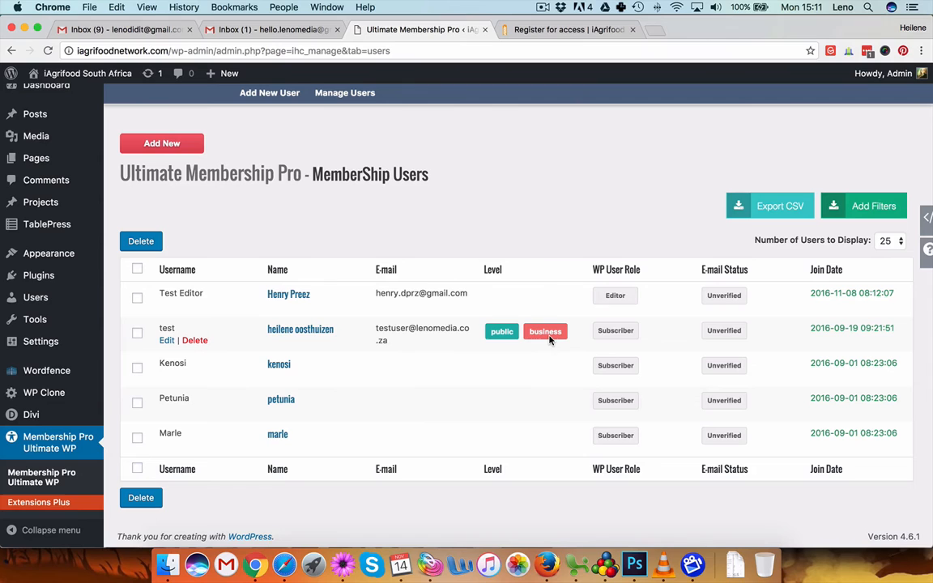
mouse_move(502, 331)
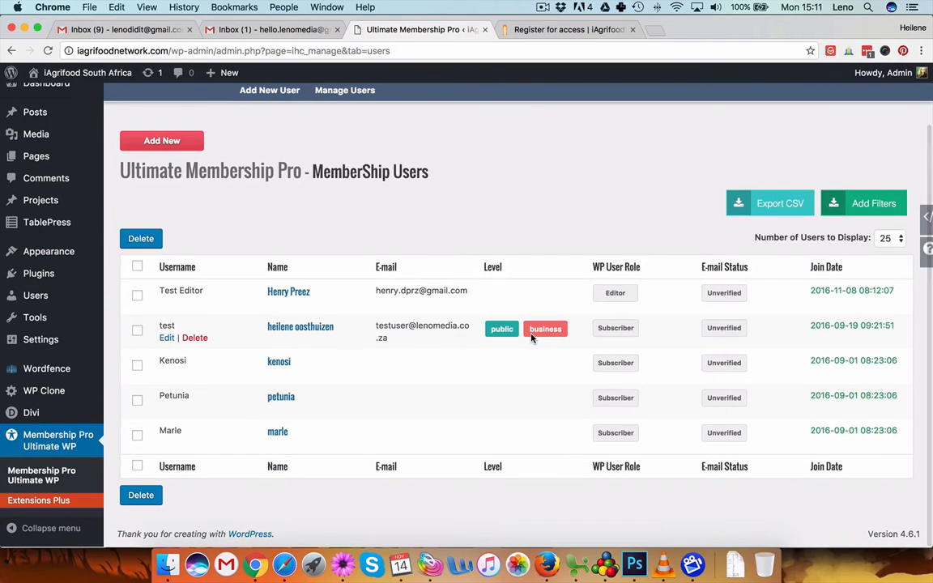
scroll(down, 3)
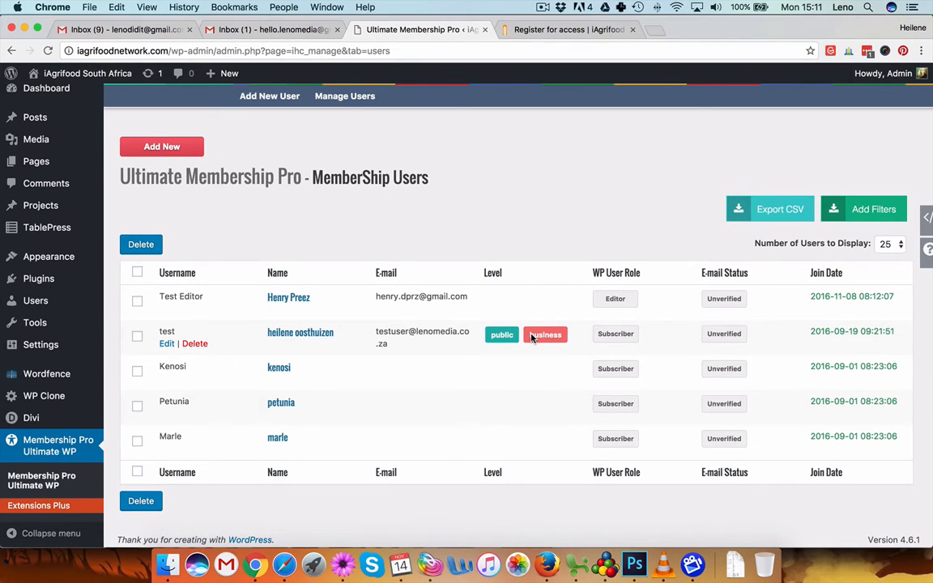
click(567, 30)
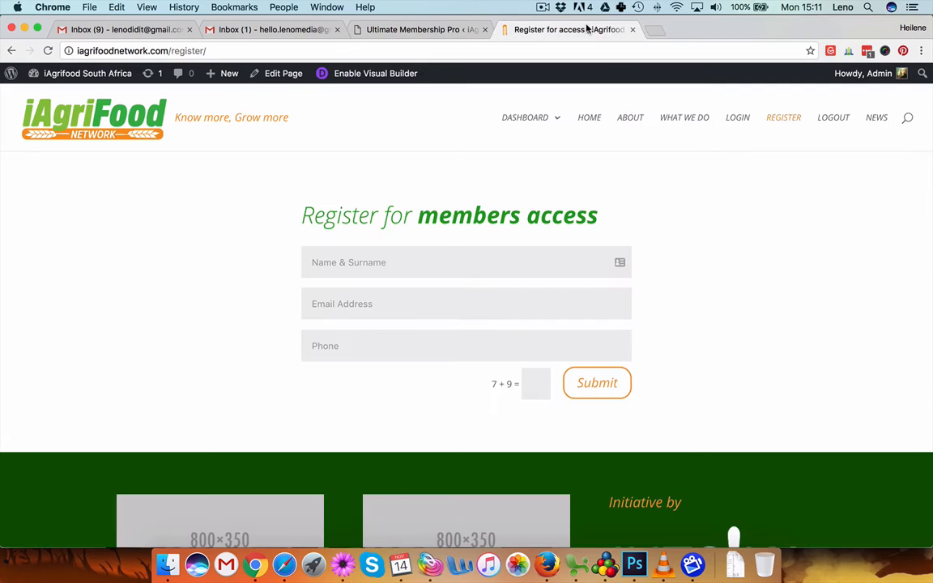
mouse_move(600, 188)
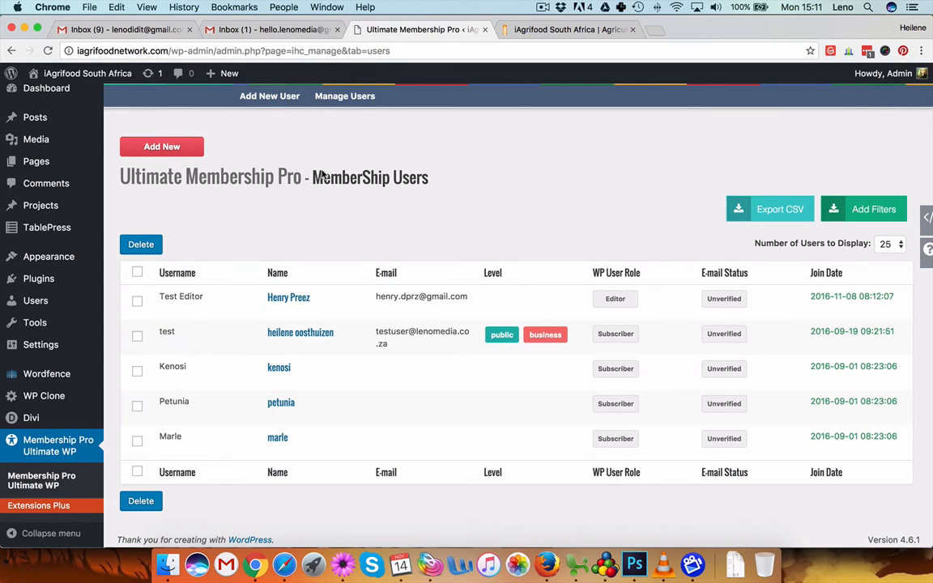
mouse_move(465, 194)
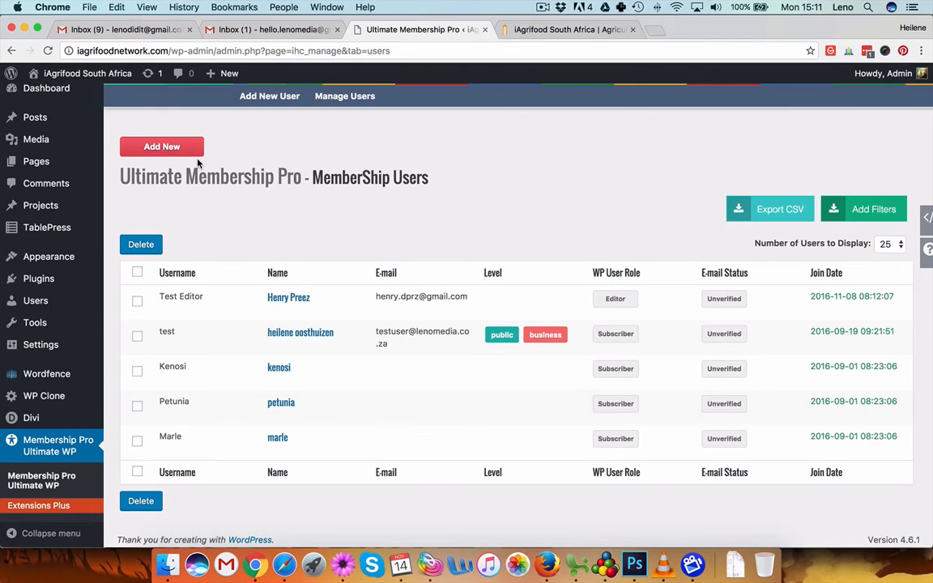
Step: Back in Ultimate Membership Pro, click Add New on the users list
click(161, 146)
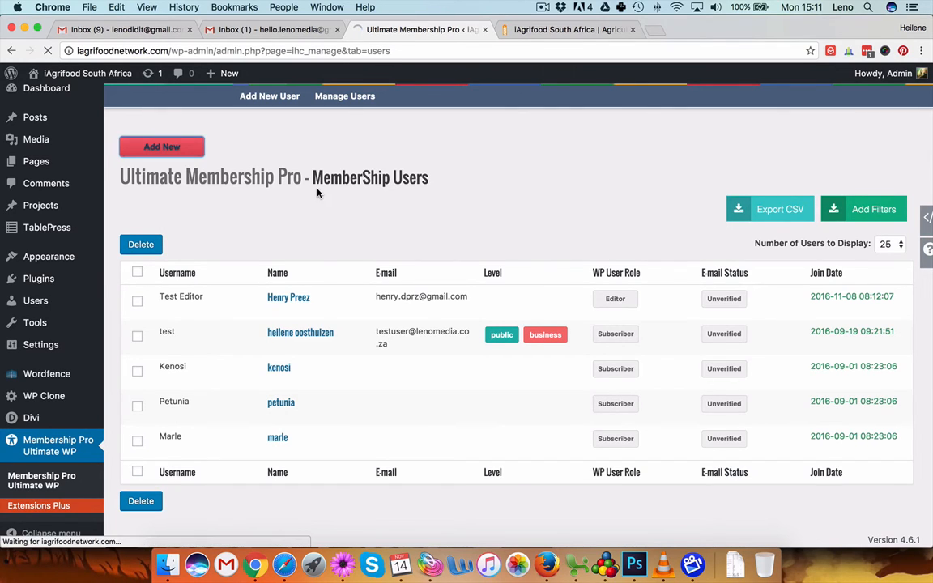
Step: Load the empty Add/Edit User form and expand its WP Role dropdown
click(161, 146)
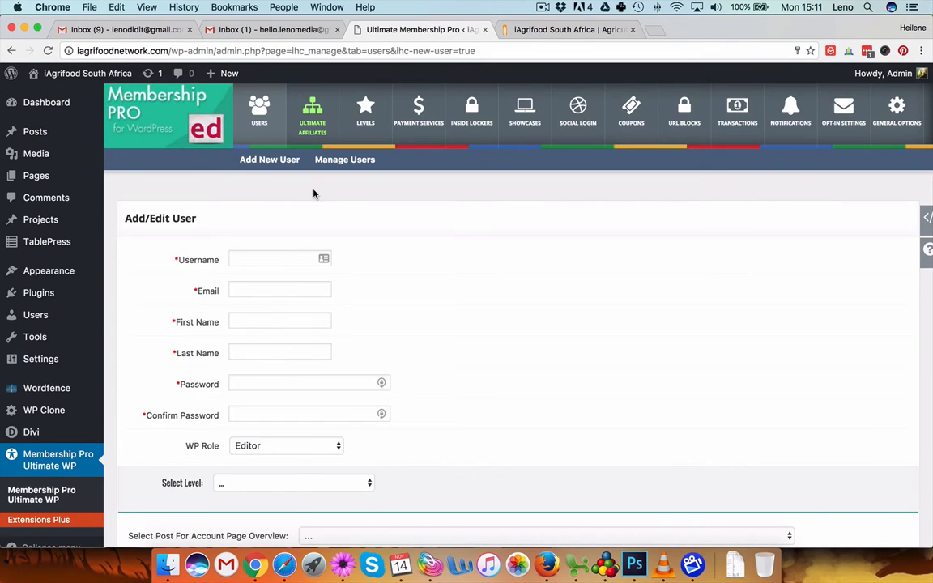
scroll(down, 3)
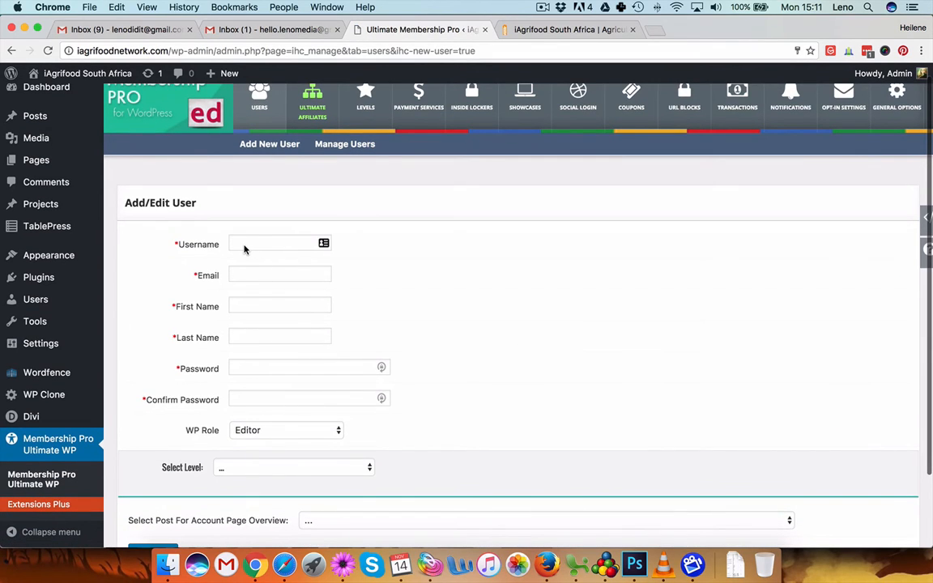
scroll(down, 3)
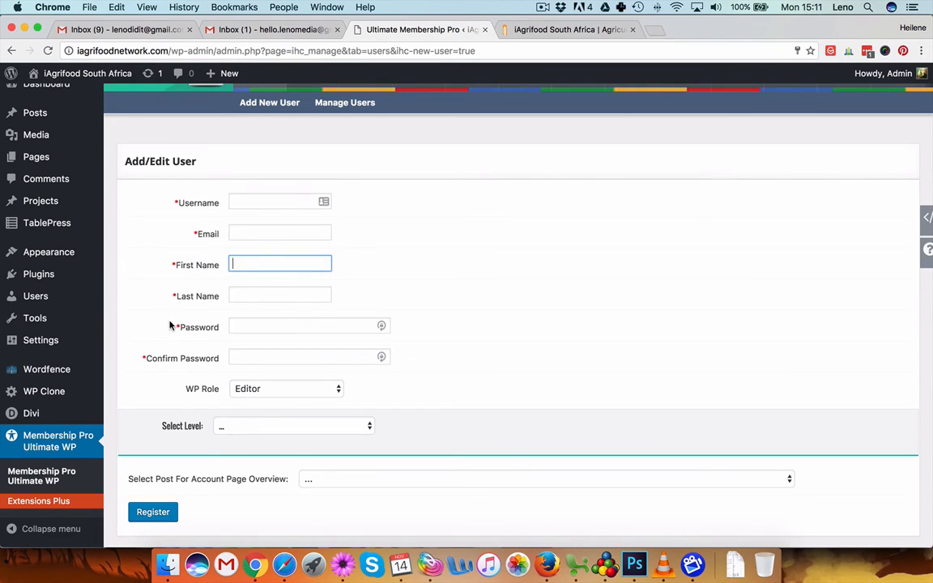
click(280, 294)
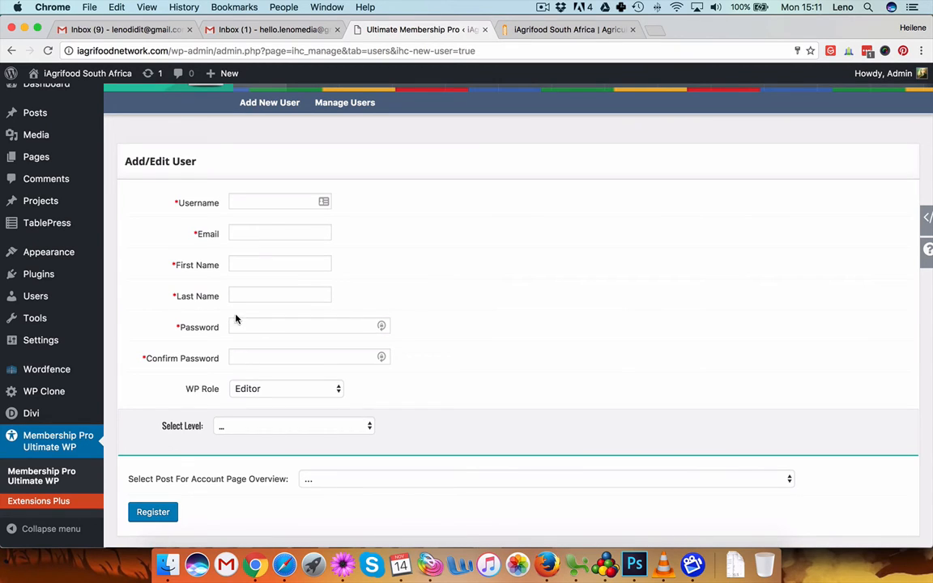
mouse_move(226, 333)
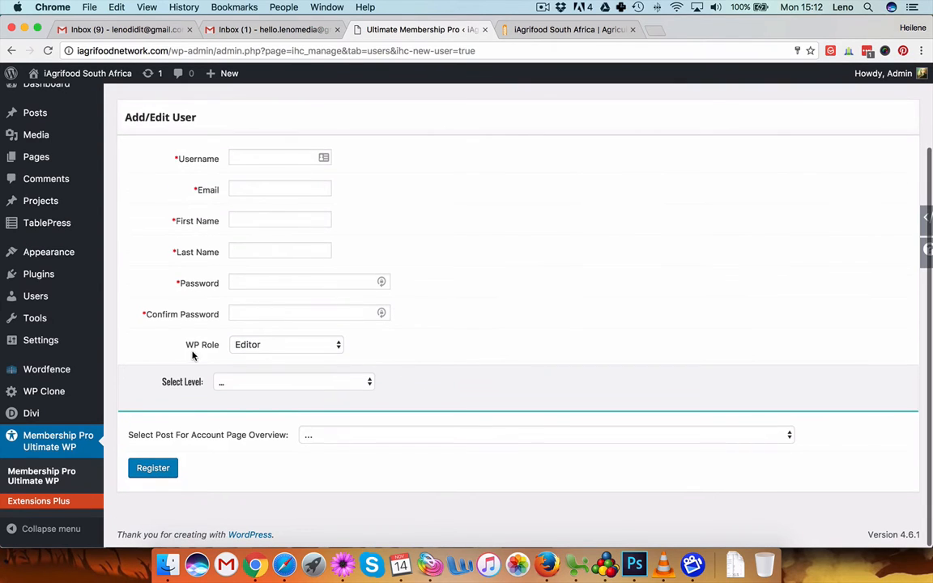
click(286, 344)
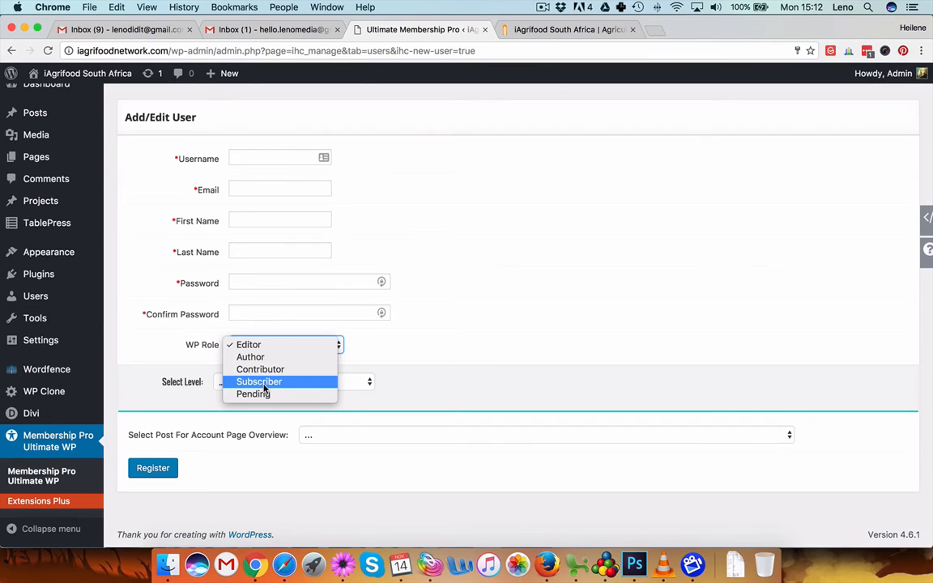
Step: Give the new user the Editor role and business level, removing the public level
click(247, 344)
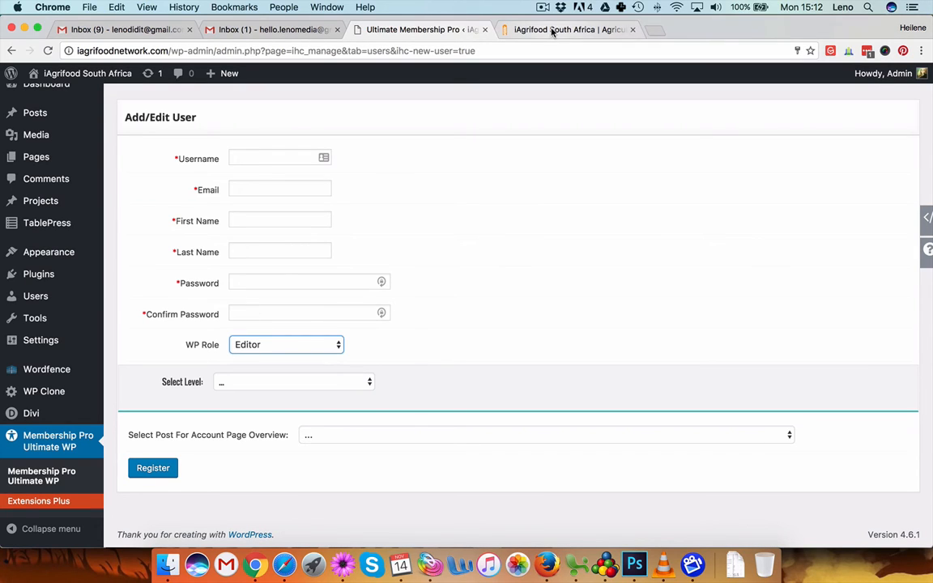
click(293, 381)
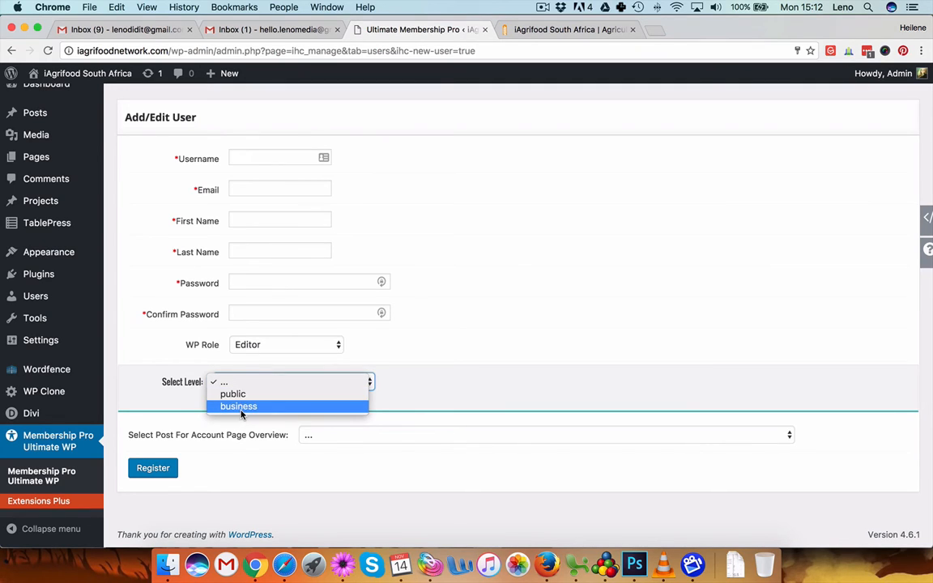
mouse_move(232, 393)
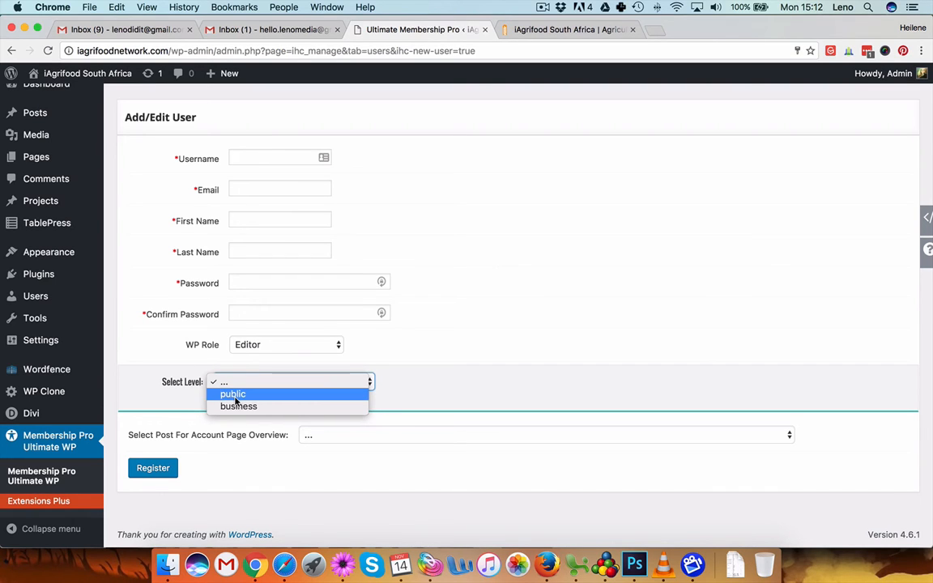
click(233, 393)
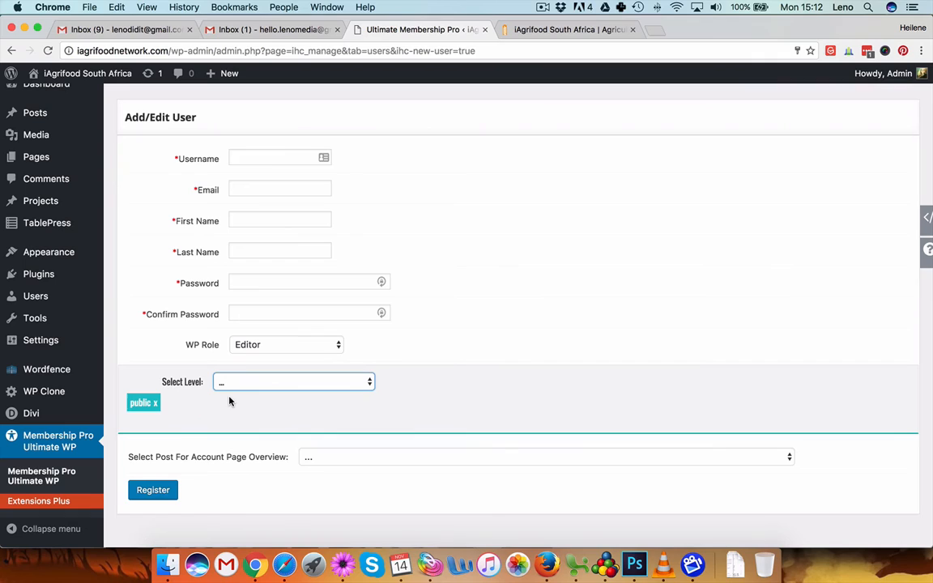
click(293, 381)
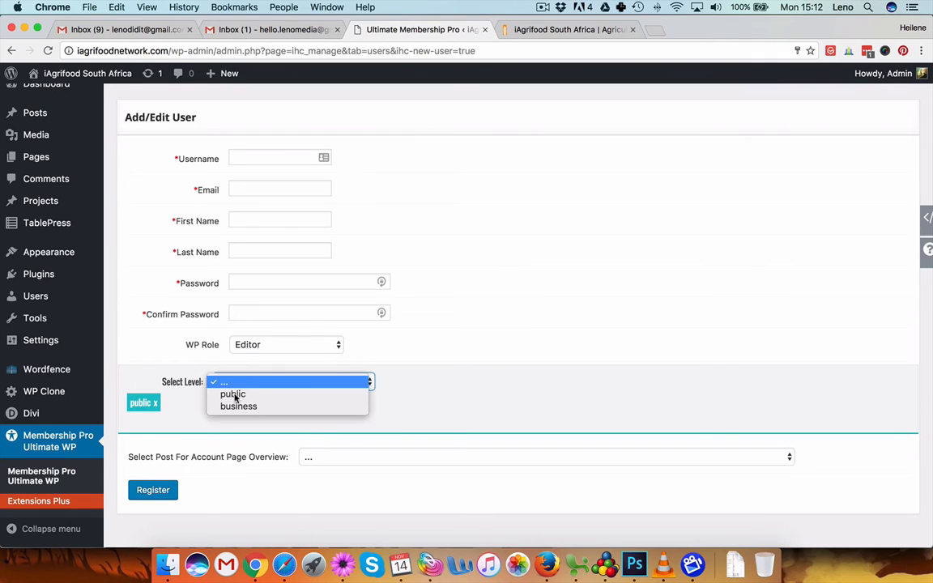
click(238, 406)
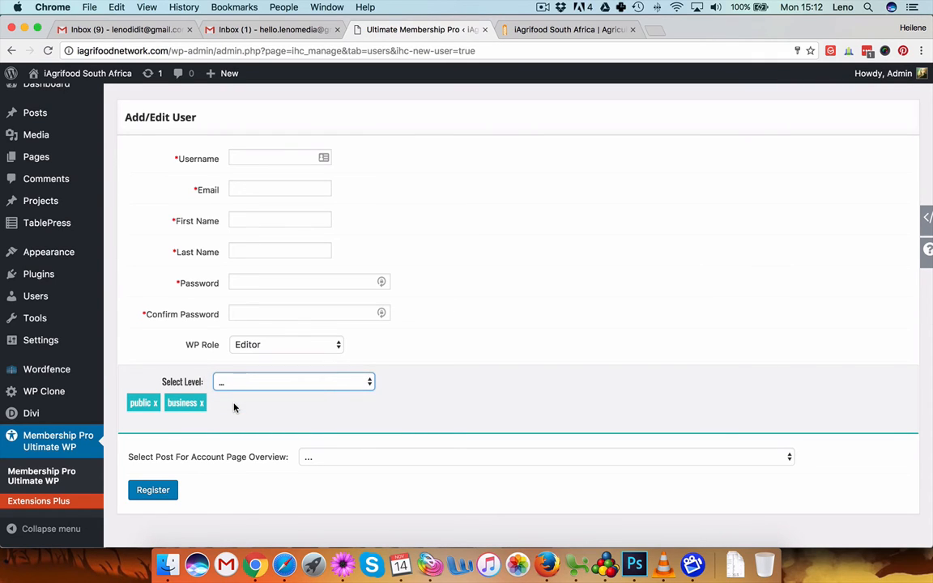
mouse_move(143, 403)
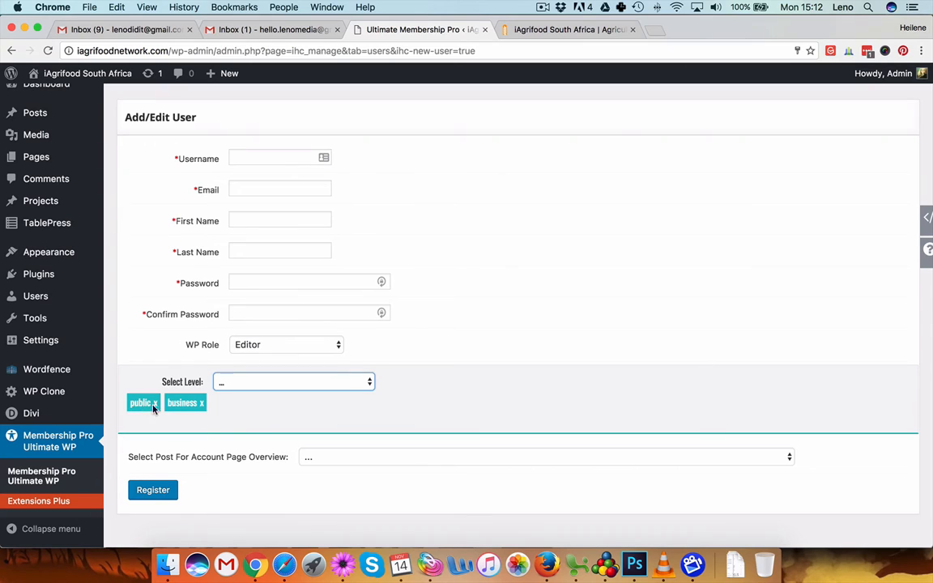
click(154, 402)
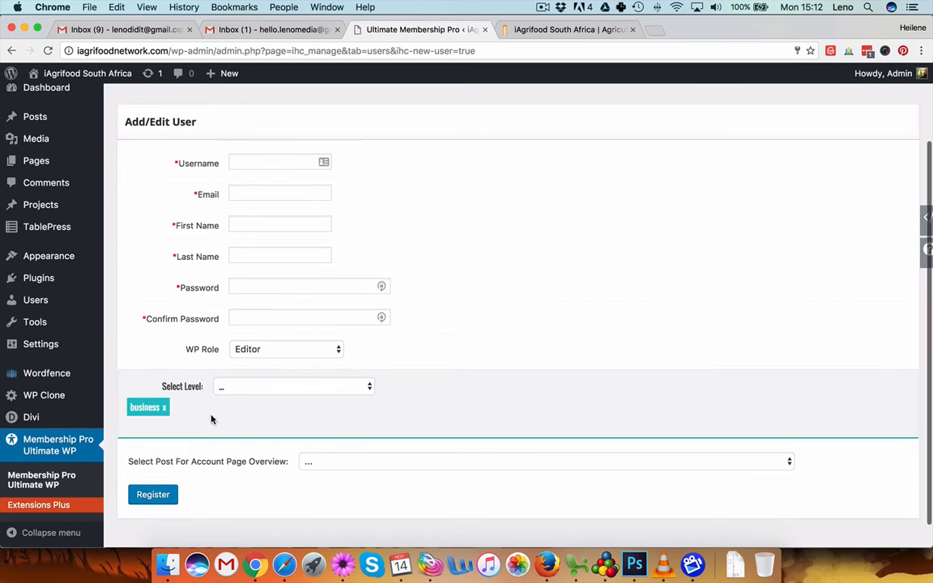
mouse_move(247, 413)
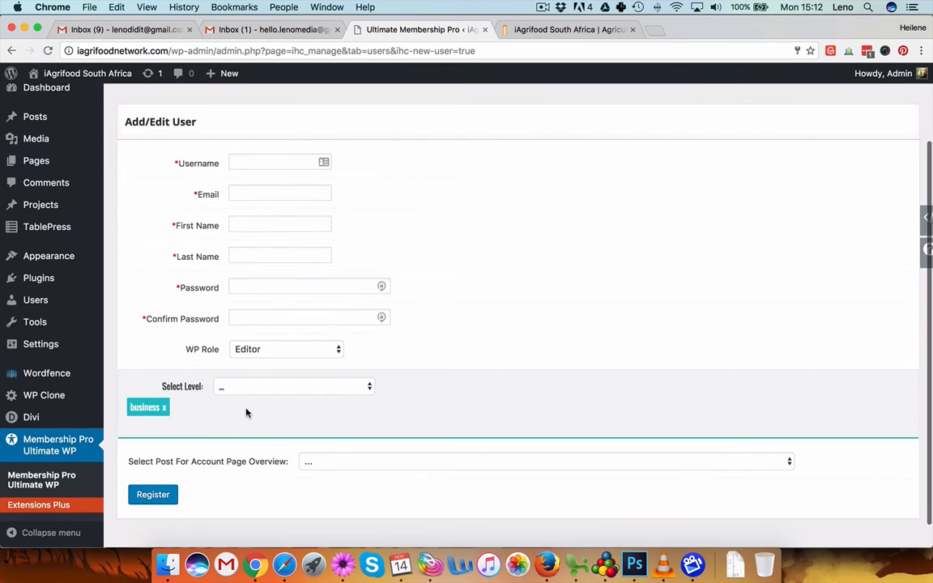
scroll(down, 3)
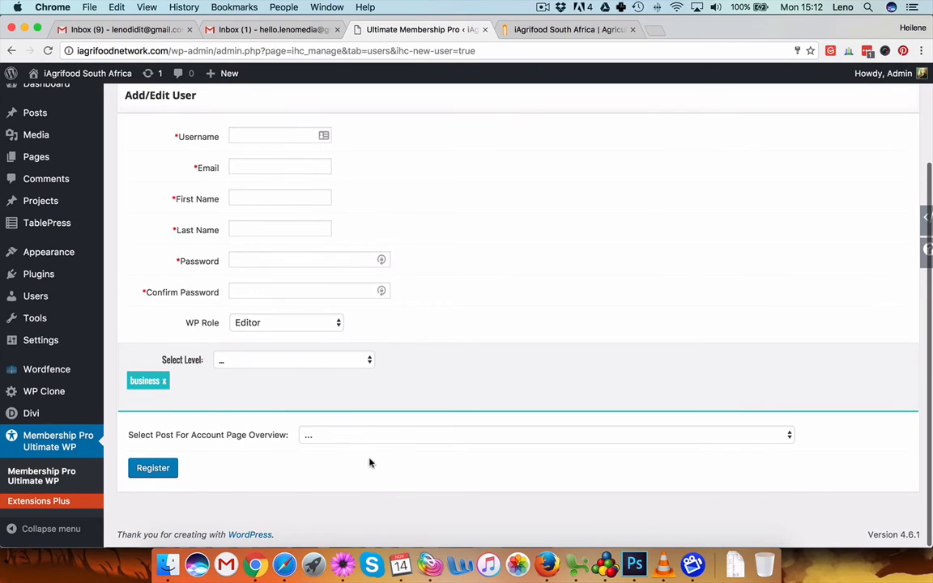
click(544, 435)
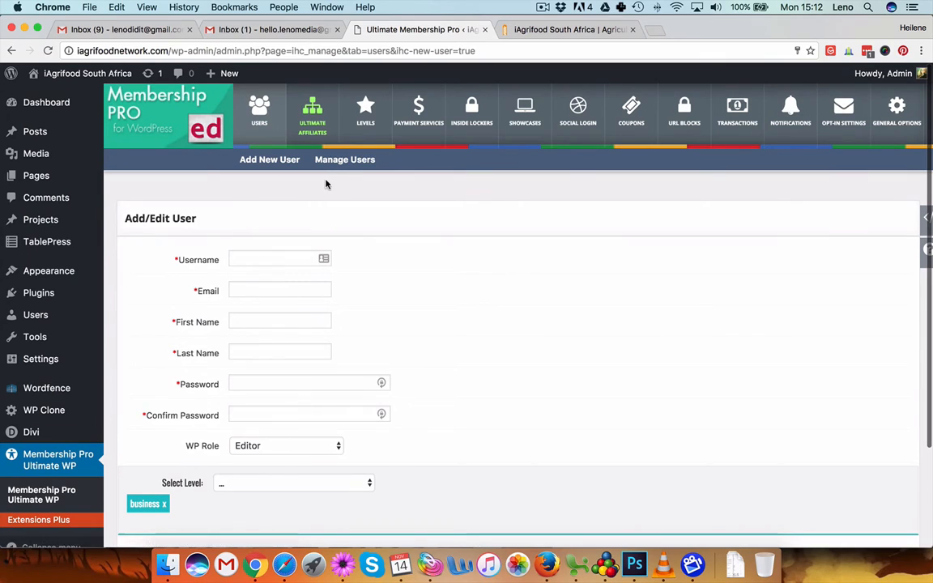
click(344, 159)
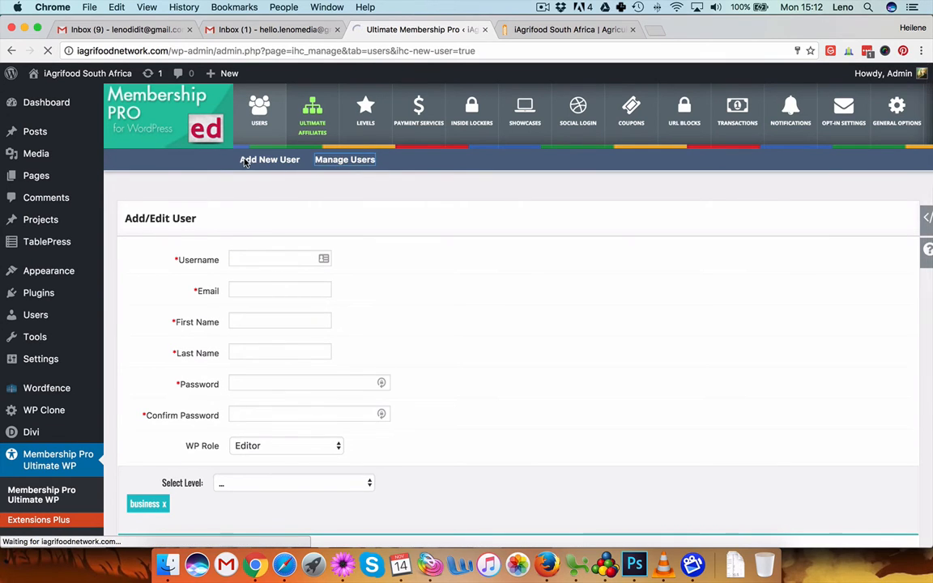
Step: Go to Manage Users and open the 'test' user's Edit form
click(345, 159)
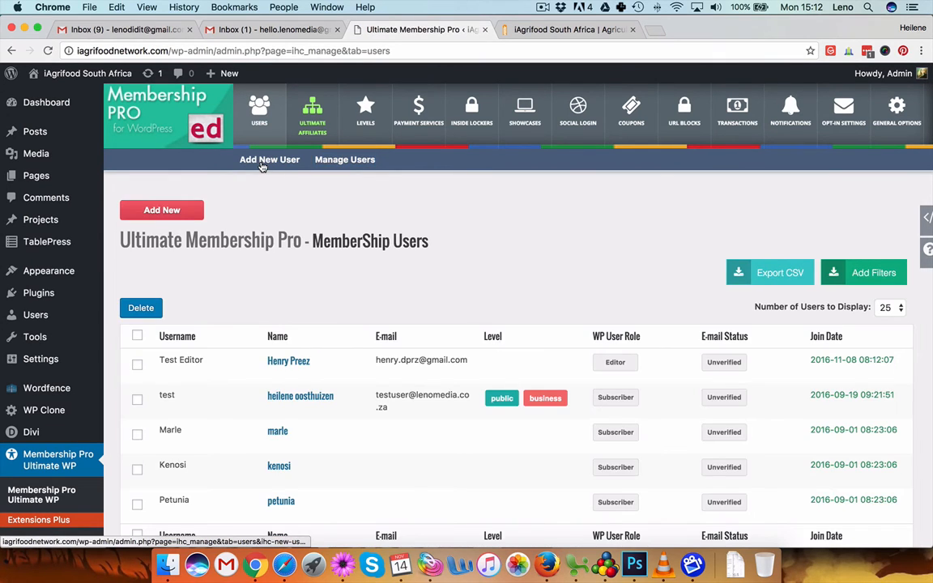
scroll(down, 3)
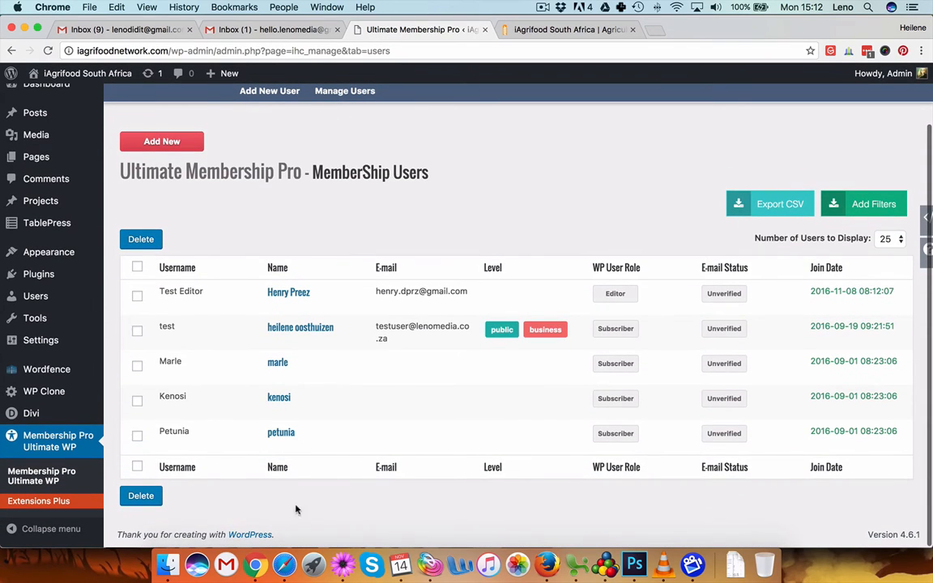
mouse_move(167, 326)
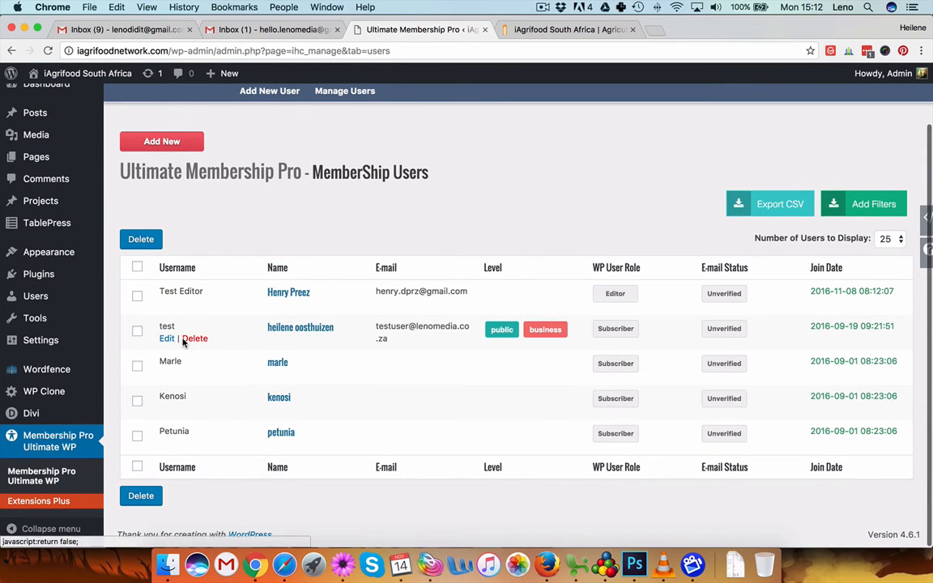
click(167, 338)
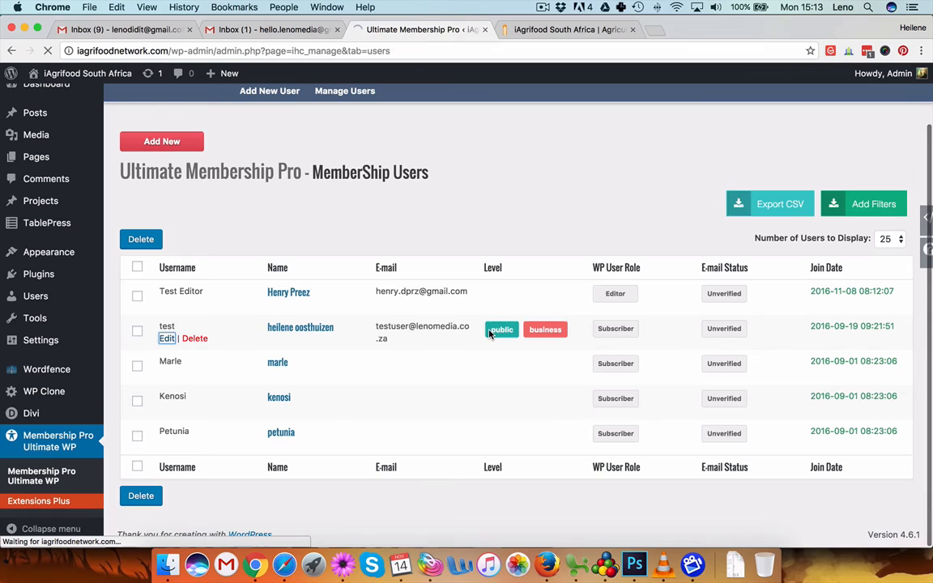
click(167, 338)
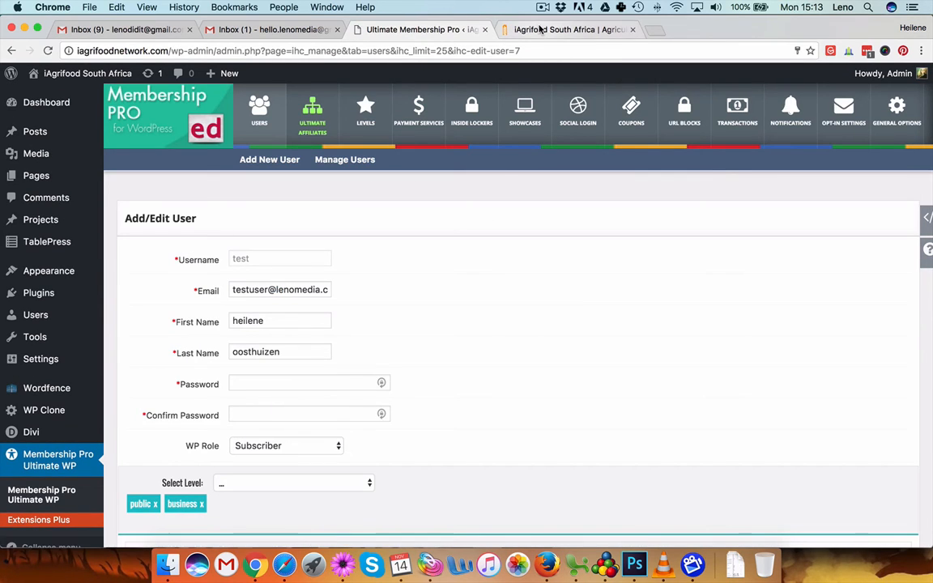
mouse_move(571, 30)
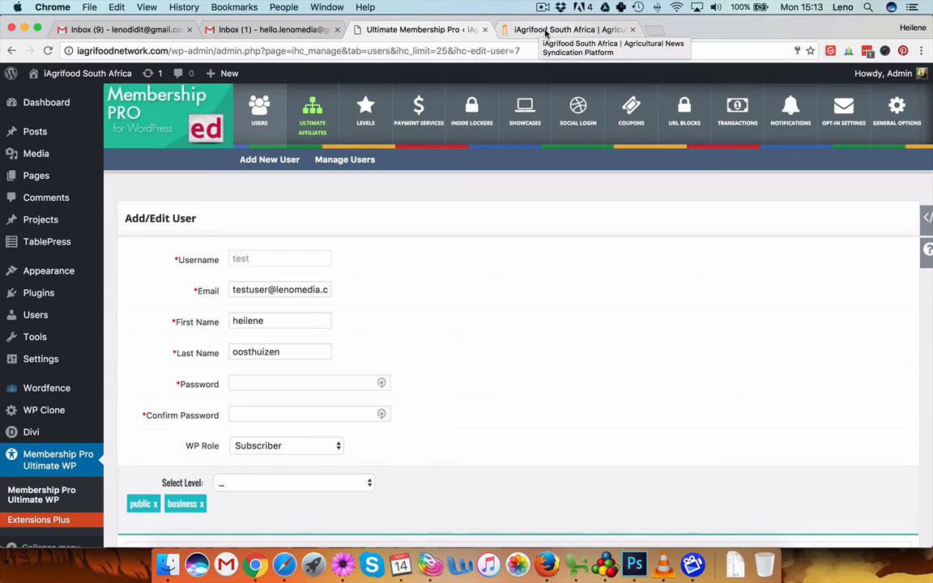
Step: Log out of the iAgrifood site, then return to the test user's Membership Pro edit form
click(567, 30)
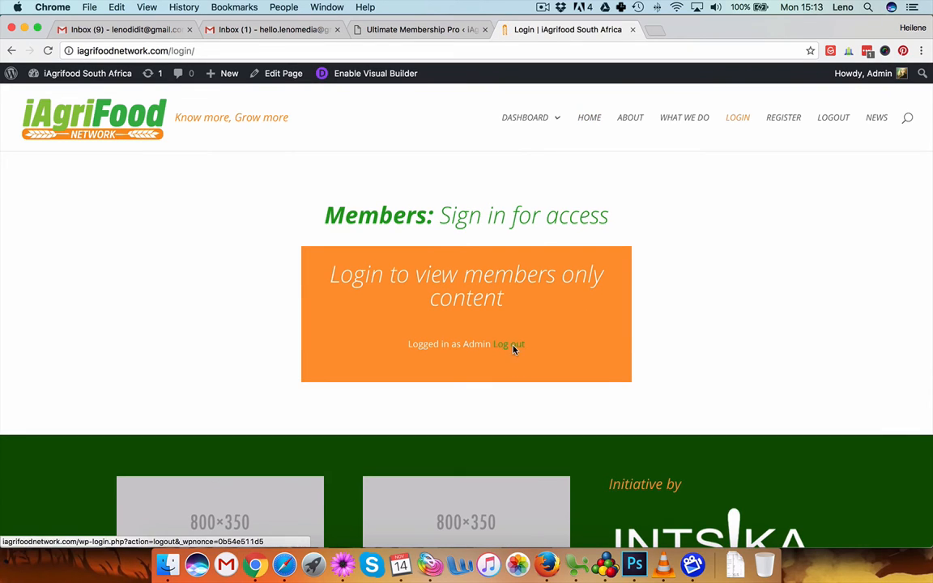
click(509, 344)
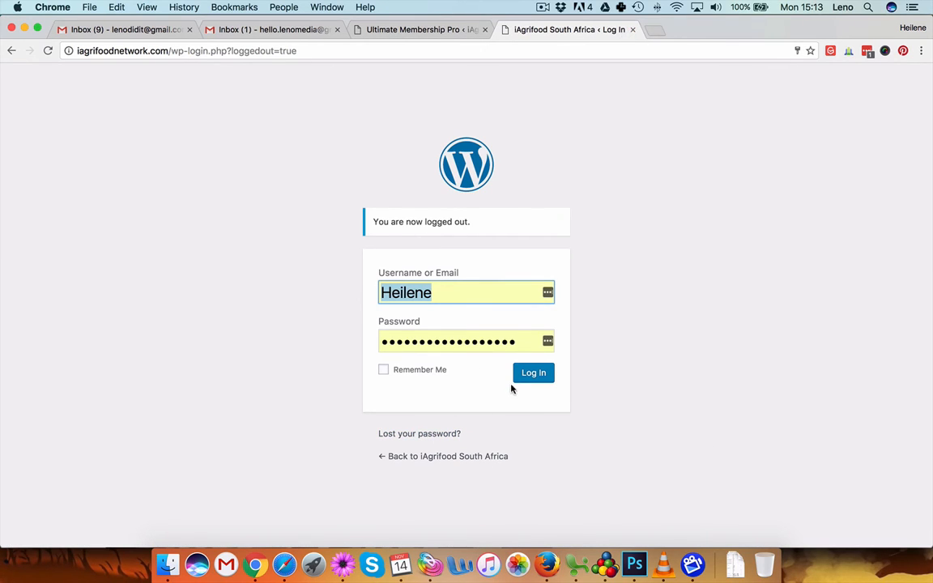
click(533, 372)
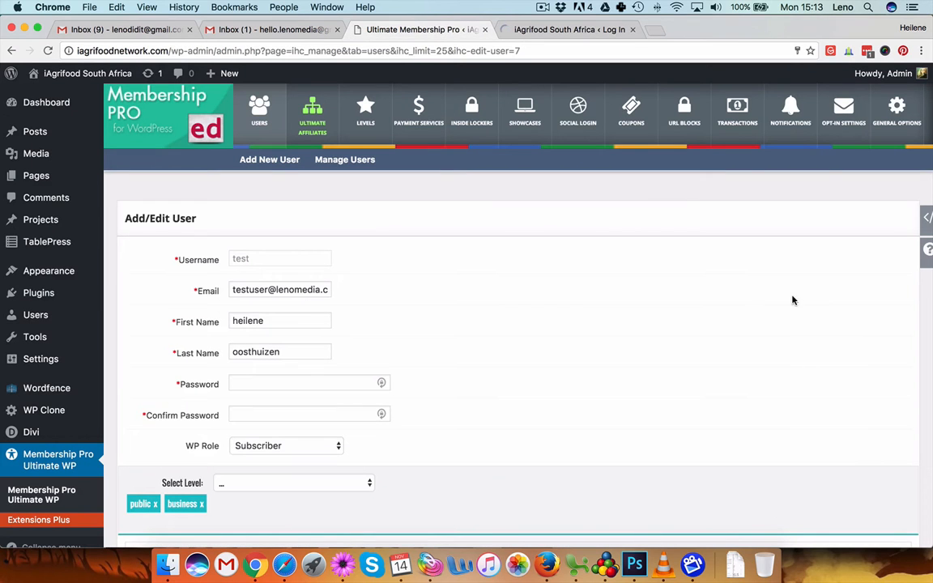
mouse_move(277, 445)
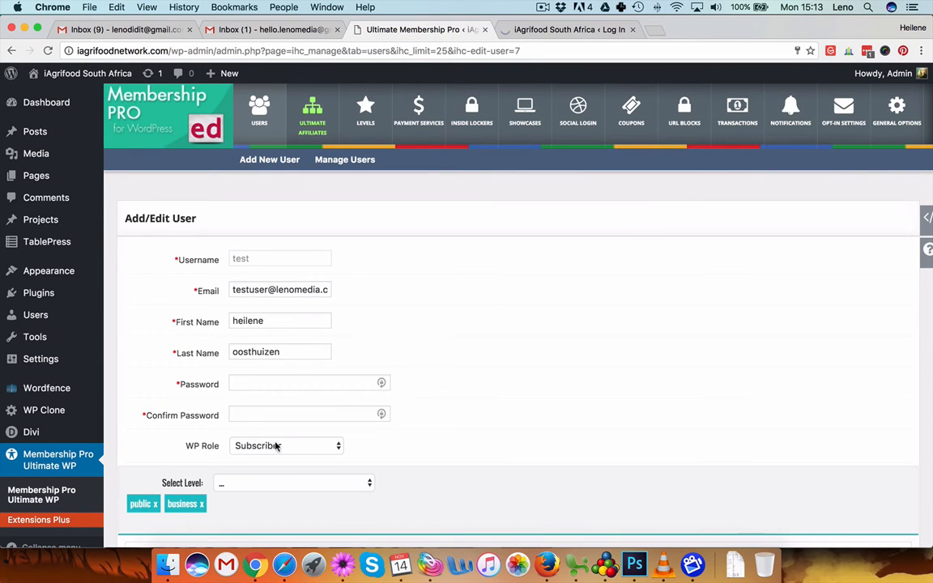
scroll(down, 3)
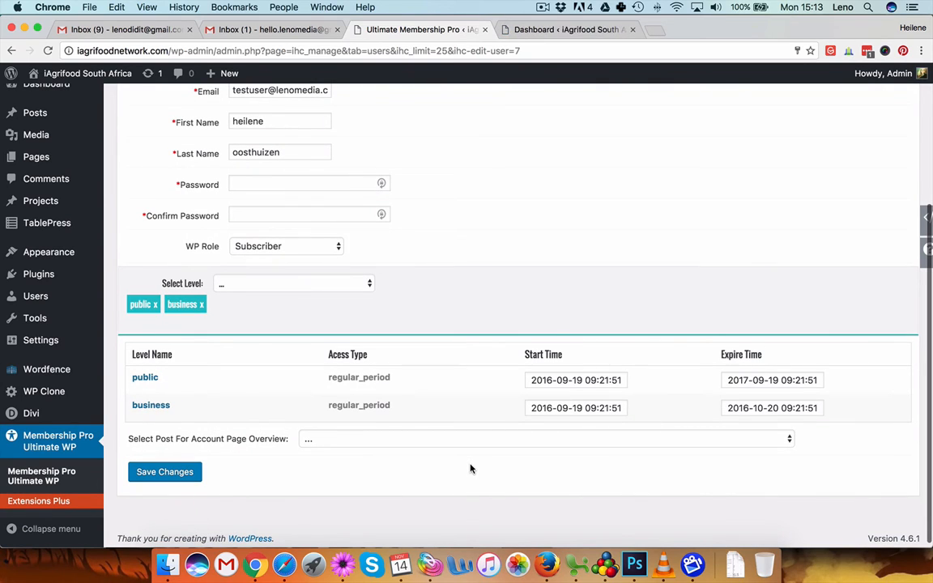
mouse_move(170, 432)
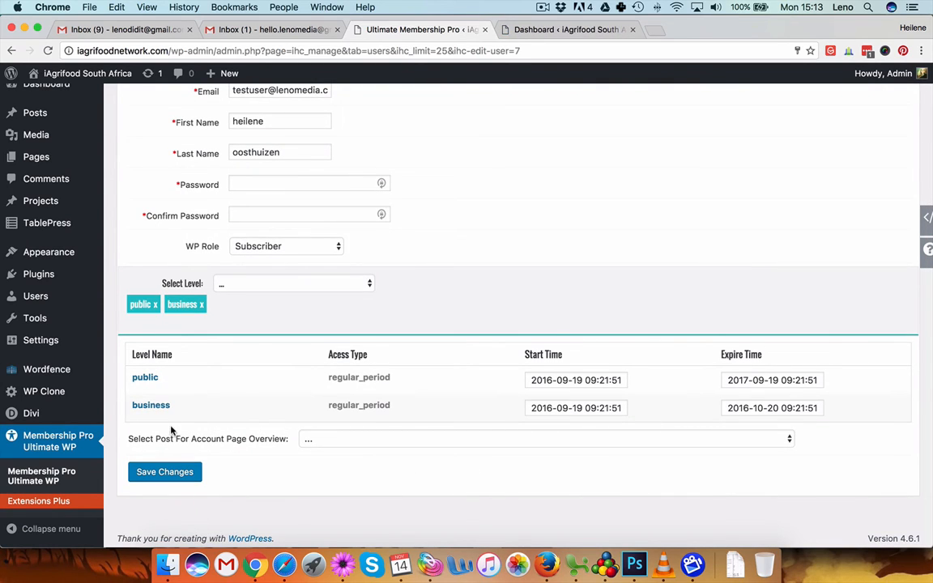
mouse_move(146, 411)
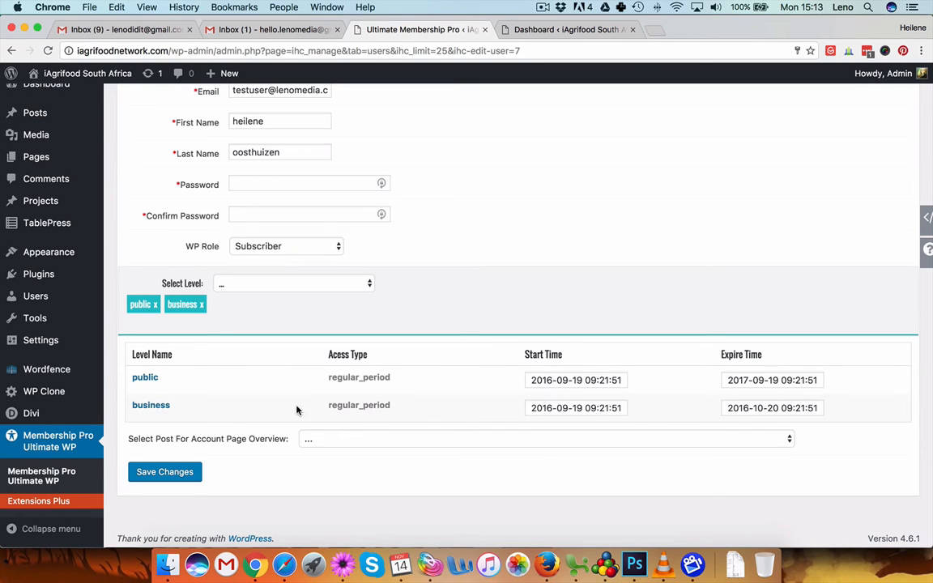
mouse_move(335, 409)
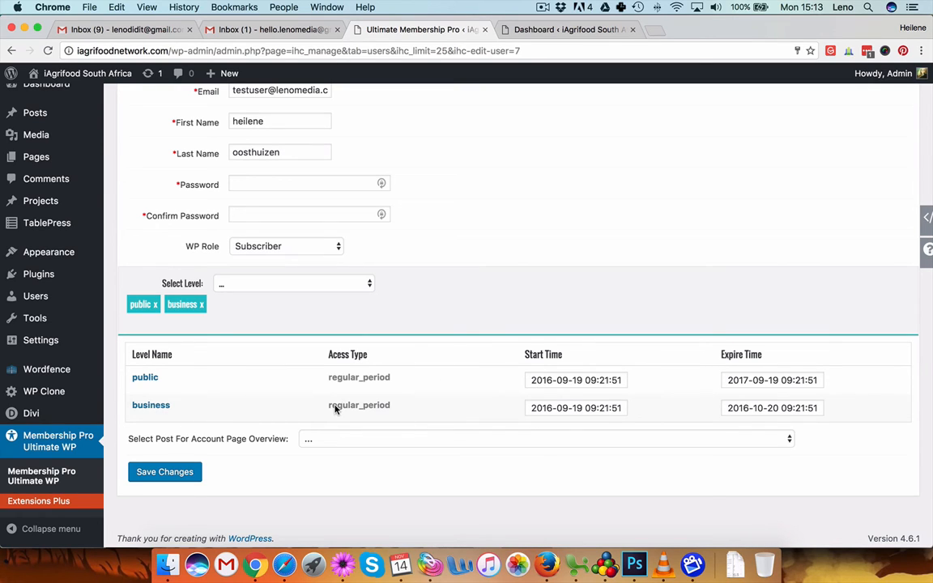
mouse_move(555, 409)
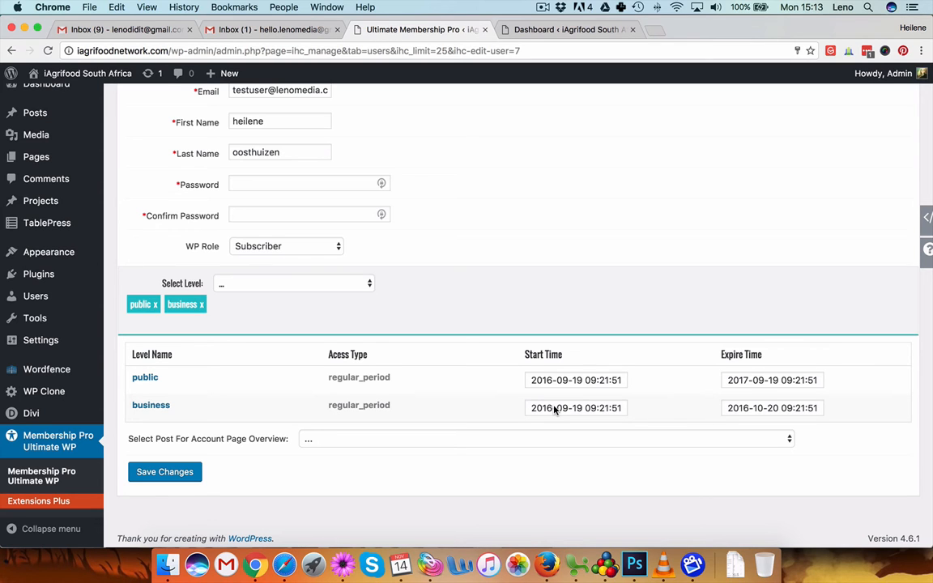
scroll(down, 3)
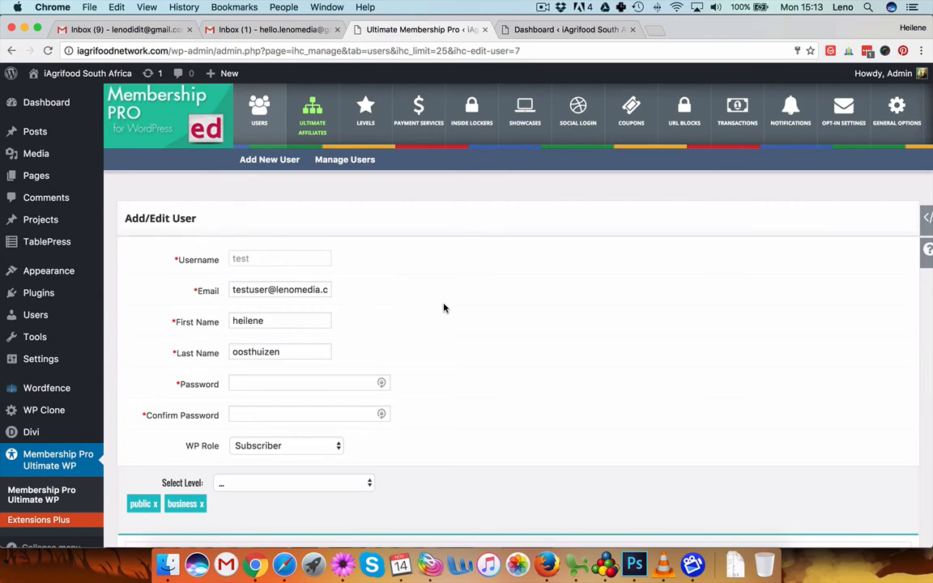
click(259, 110)
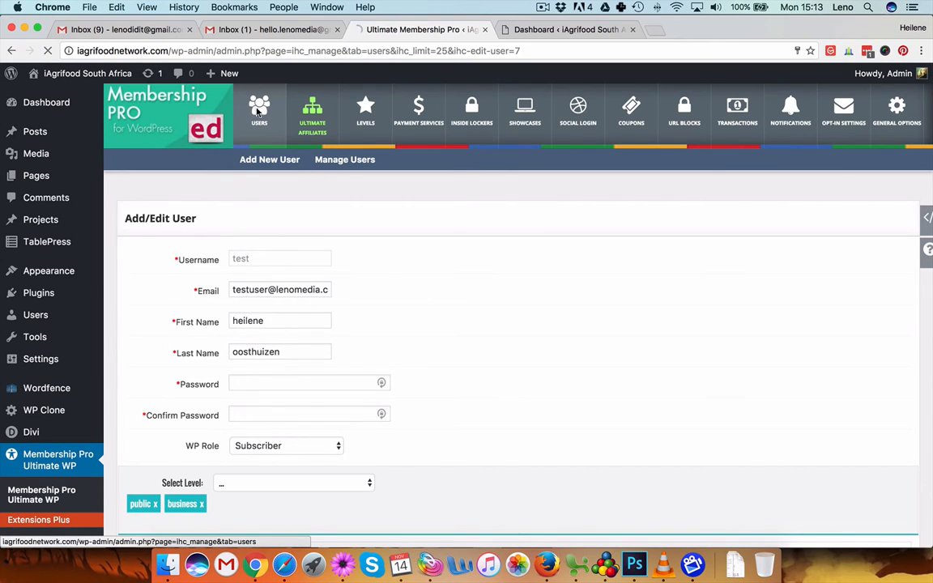
click(260, 110)
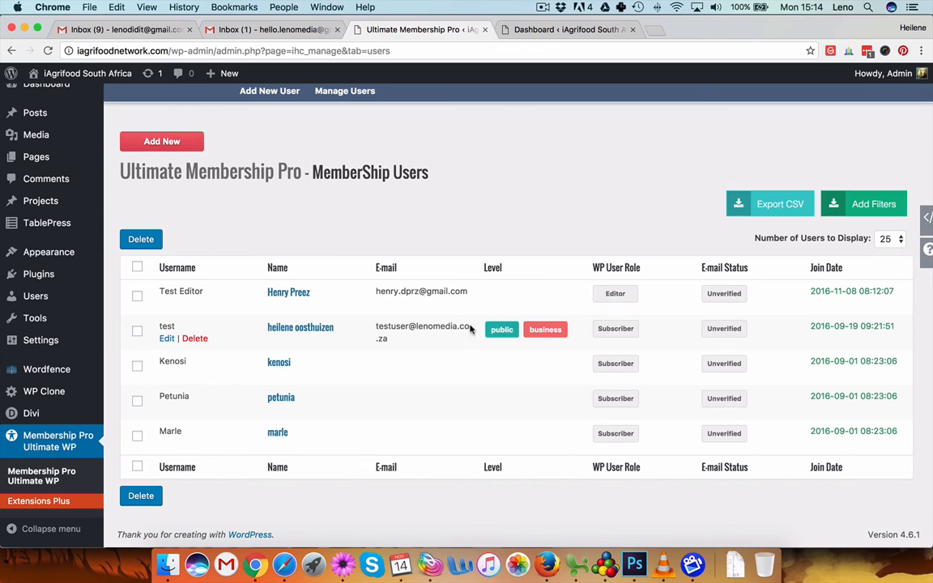
mouse_move(303, 199)
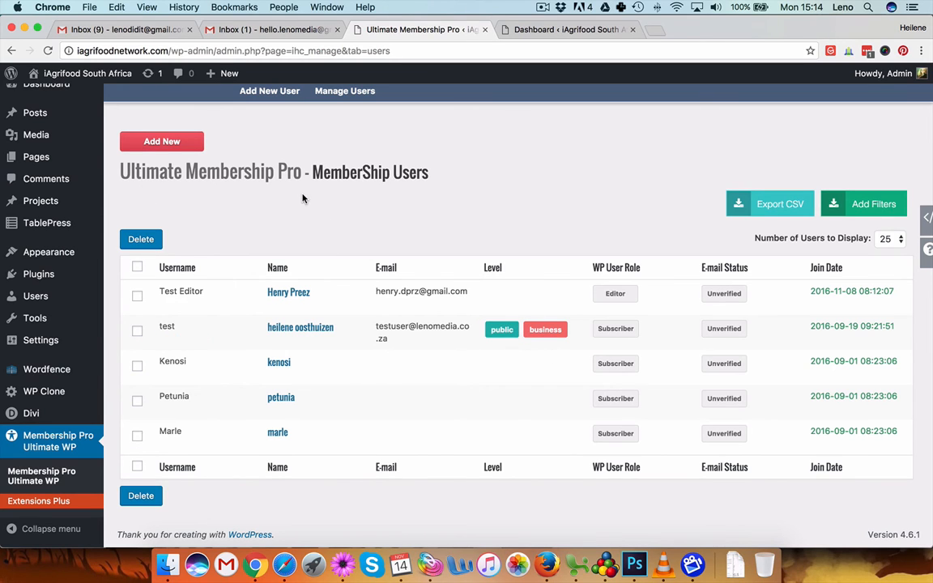
mouse_move(306, 243)
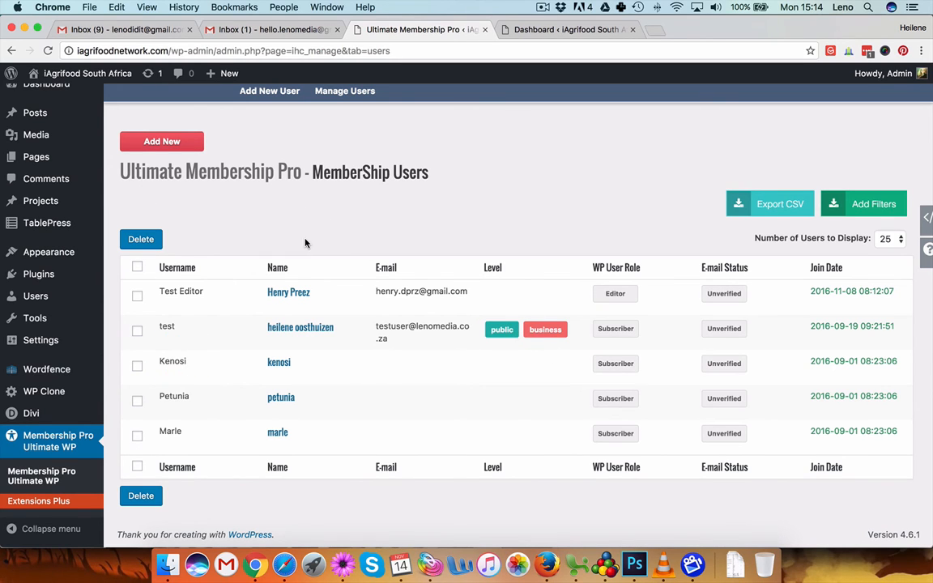
Step: Open a blank Add New member form and select the Username field
click(162, 141)
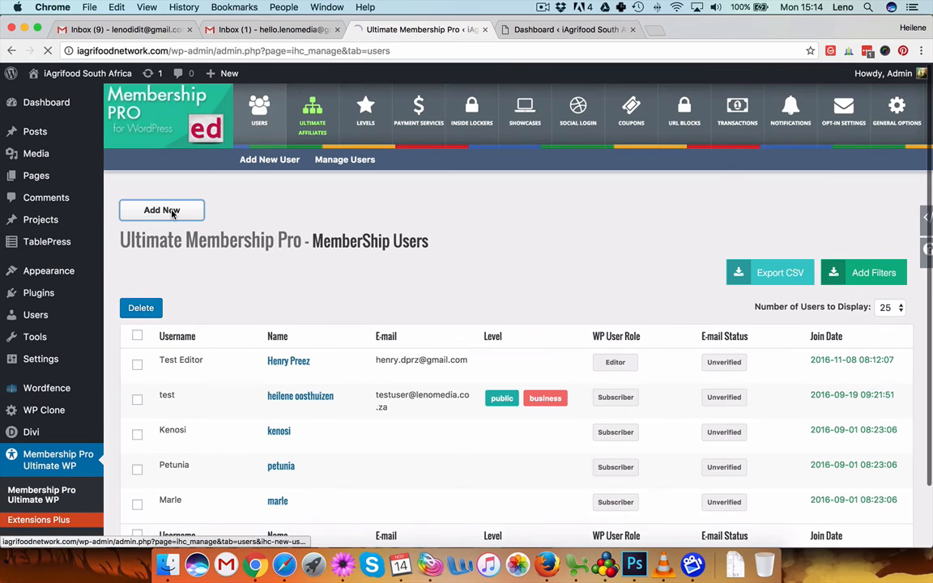
click(162, 209)
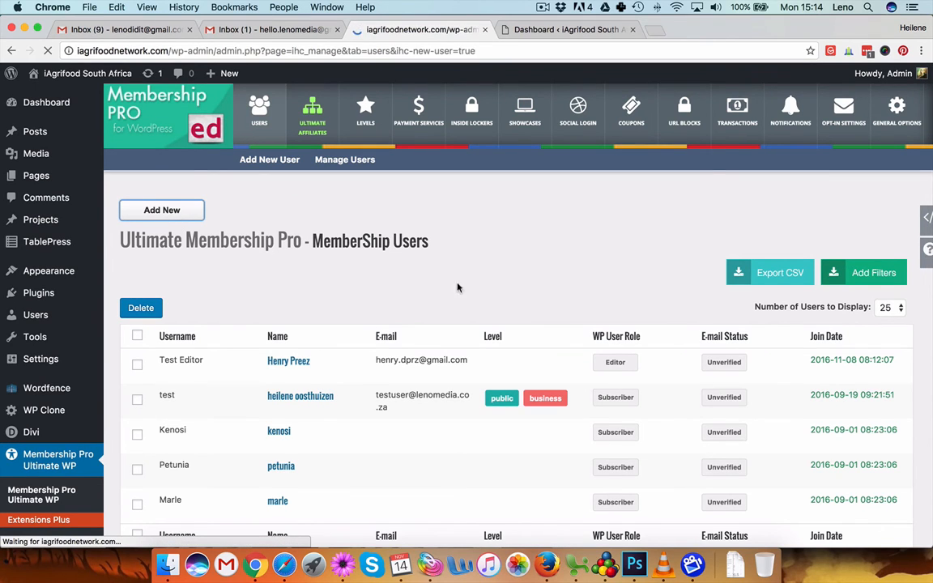
click(161, 210)
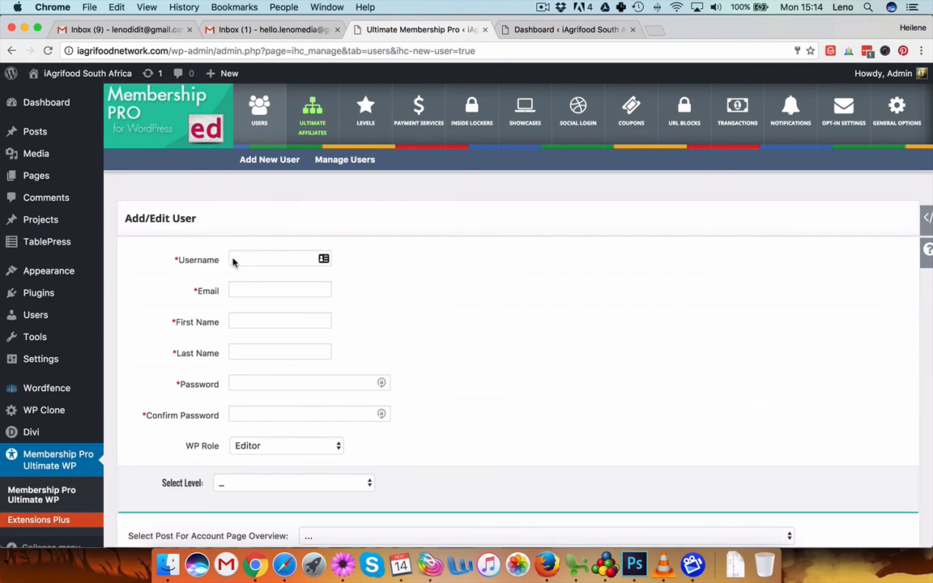
click(279, 259)
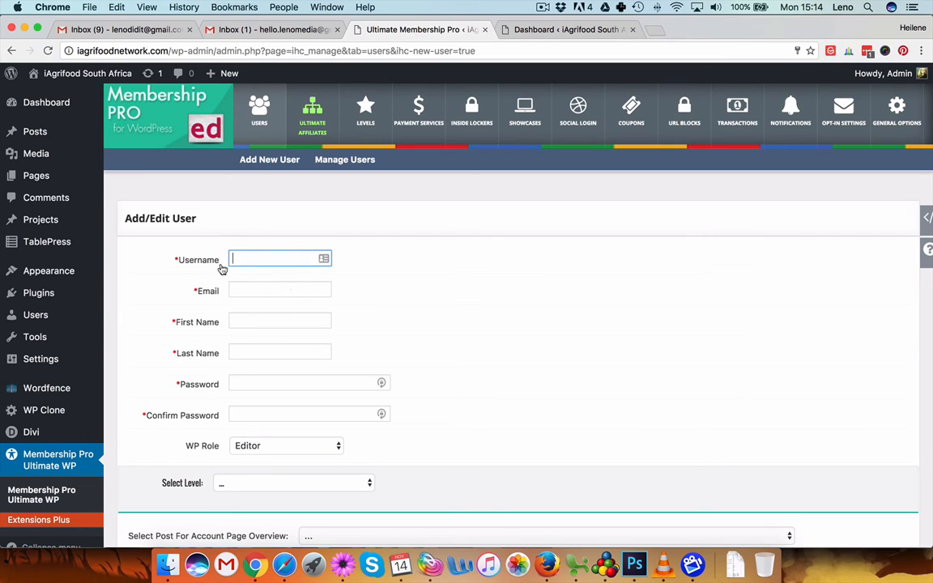
mouse_move(243, 279)
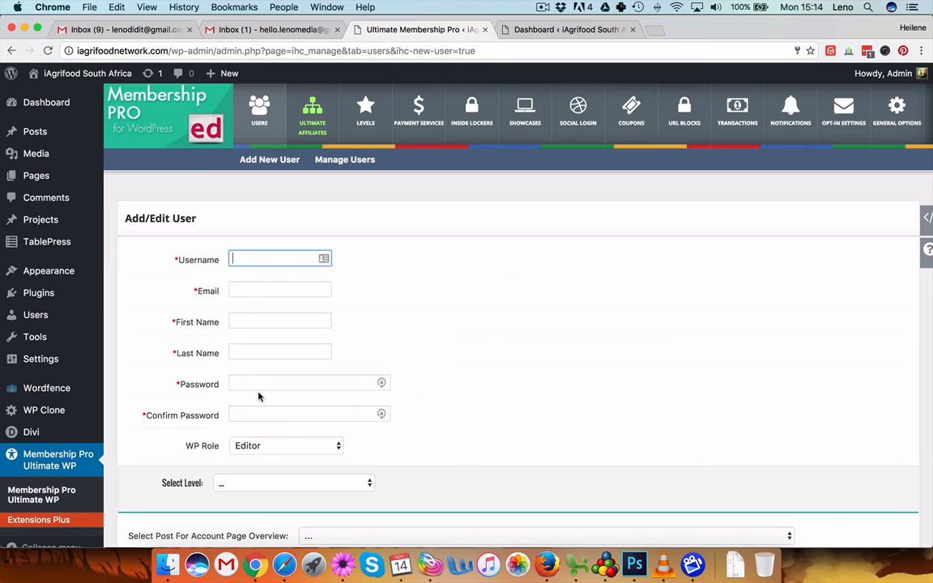
click(308, 382)
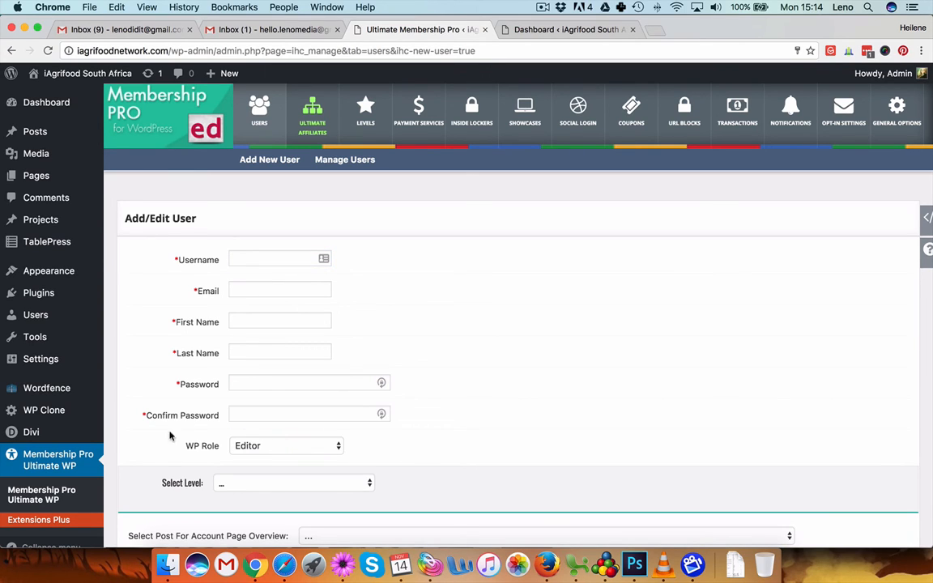
Step: Assign the public membership level without registering, then go back to Manage Users
click(286, 445)
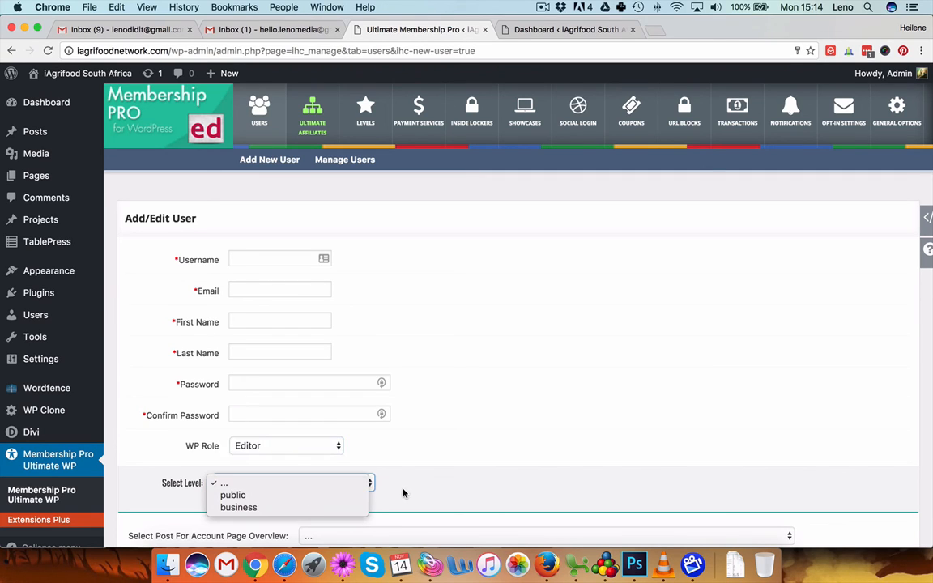
click(233, 495)
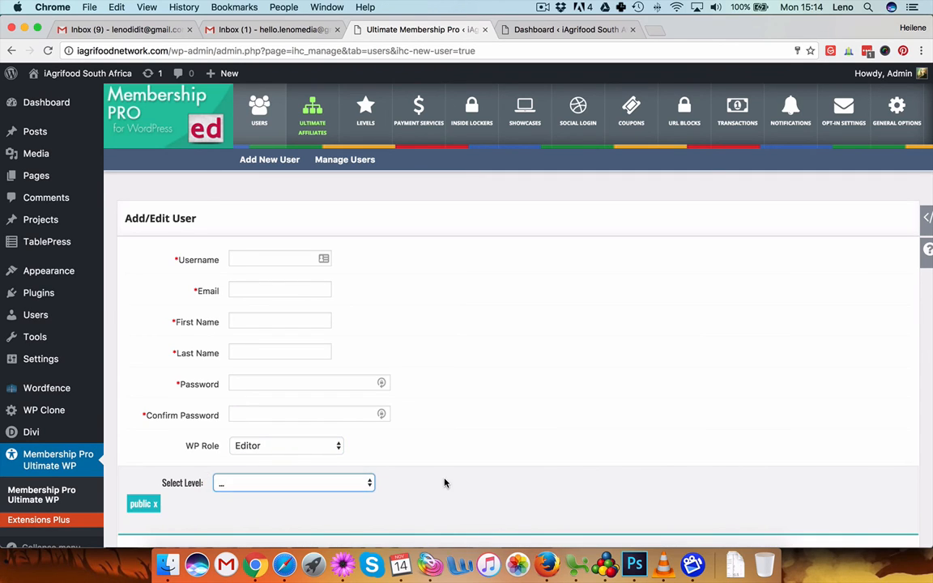
scroll(down, 3)
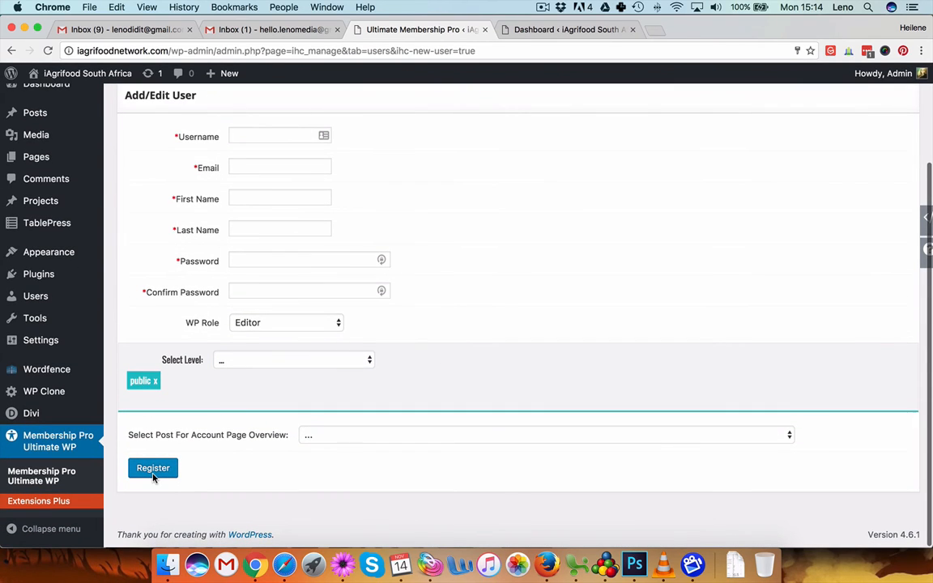
mouse_move(575, 361)
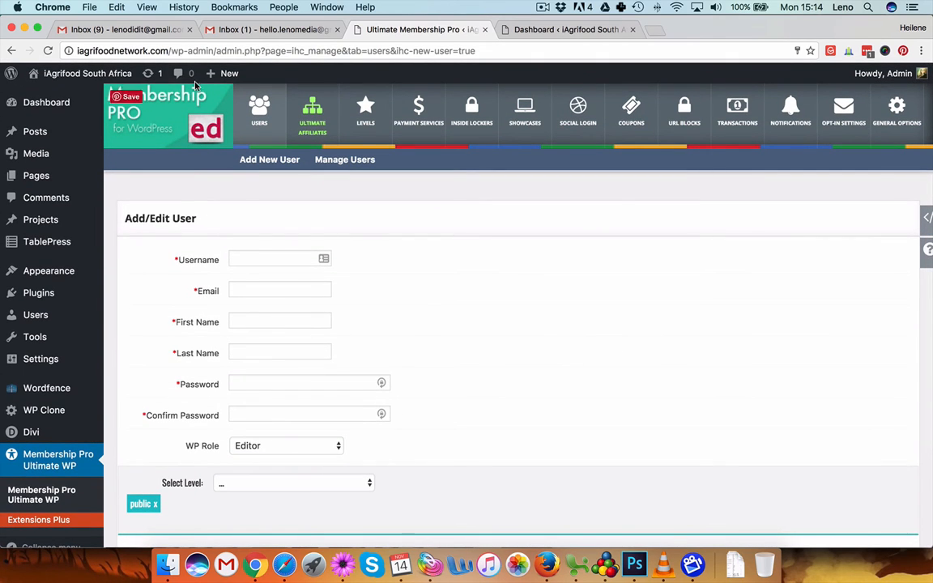
click(344, 159)
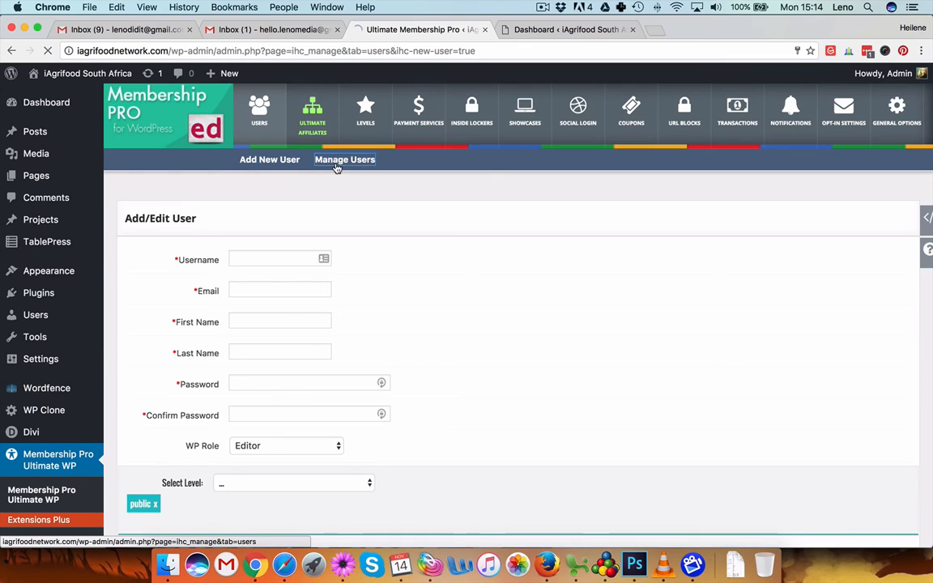
Step: Export the membership users list as users.csv, dismissing Chrome's blocked pop-up notice
click(344, 160)
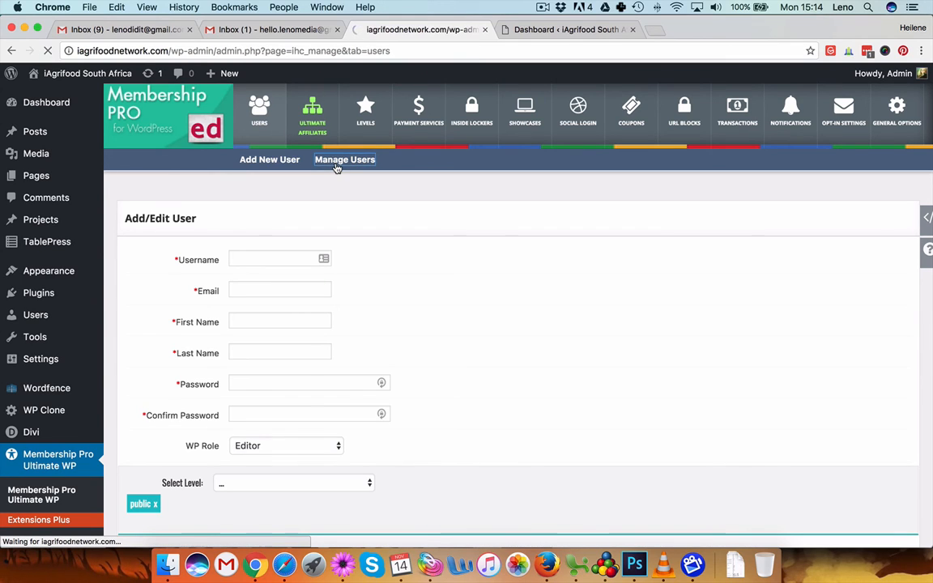
click(345, 160)
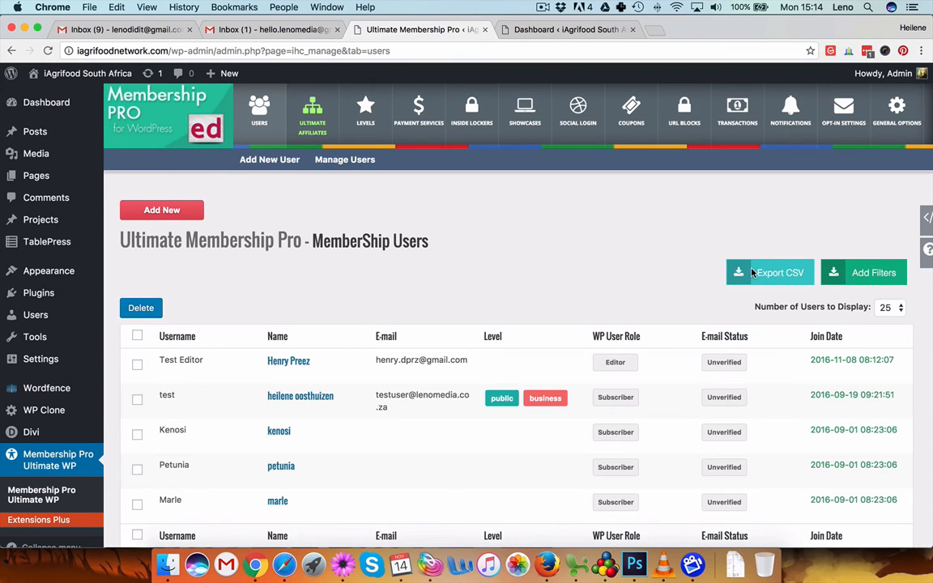
scroll(down, 3)
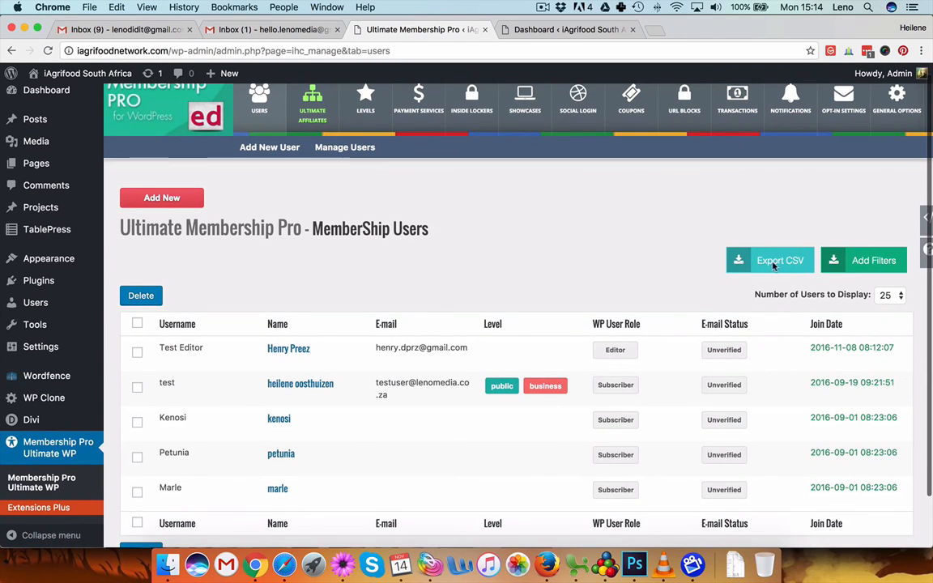
click(771, 260)
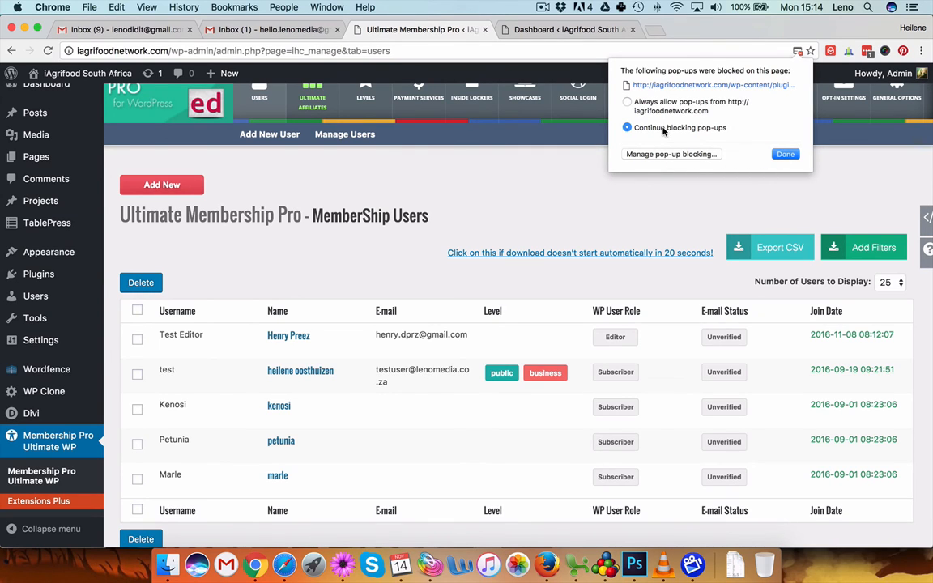
click(785, 154)
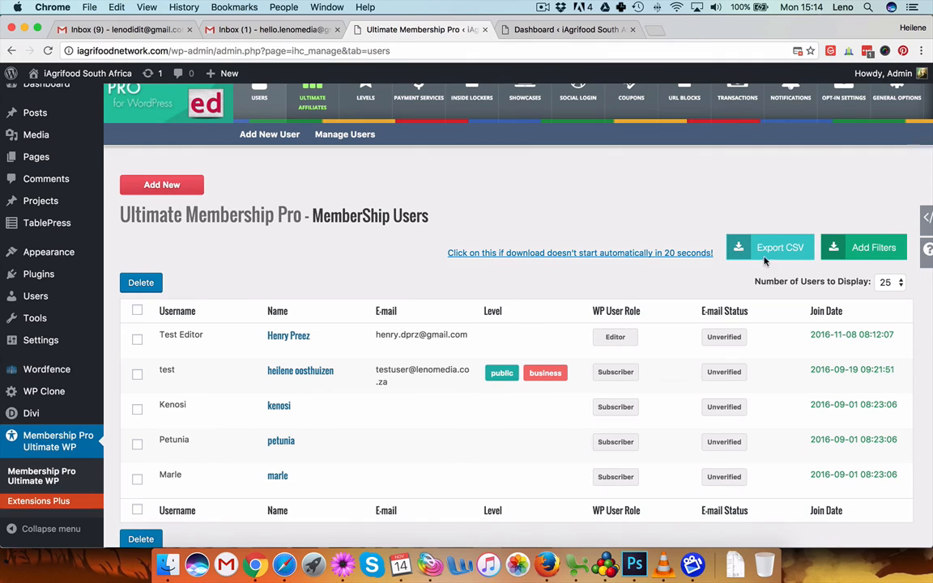
mouse_move(781, 259)
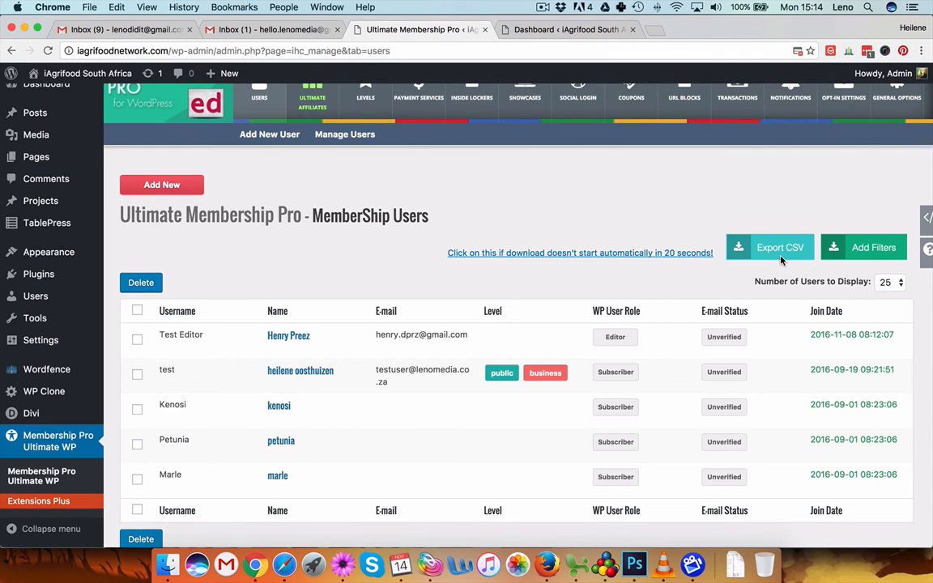
click(780, 247)
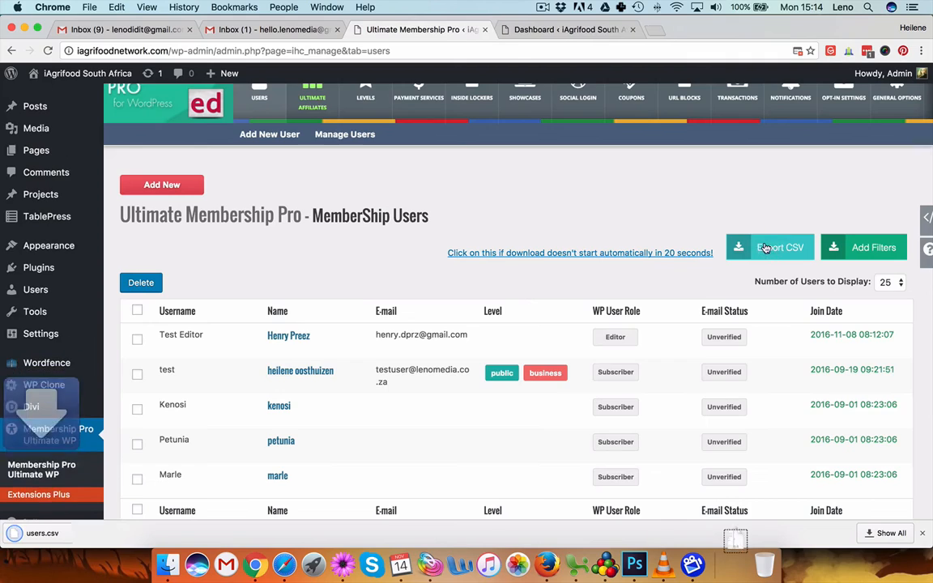